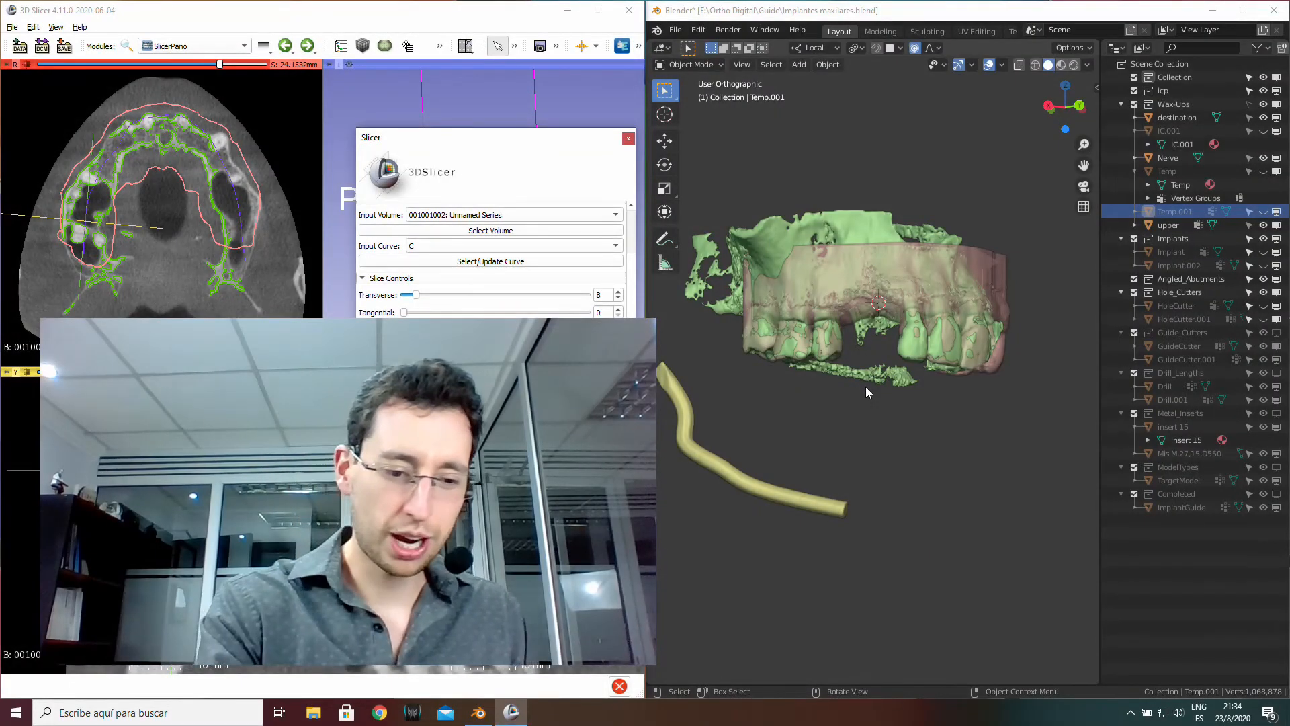
- Move the slicer settings window aside to uncover the 3D dental model, then back
click(395, 330)
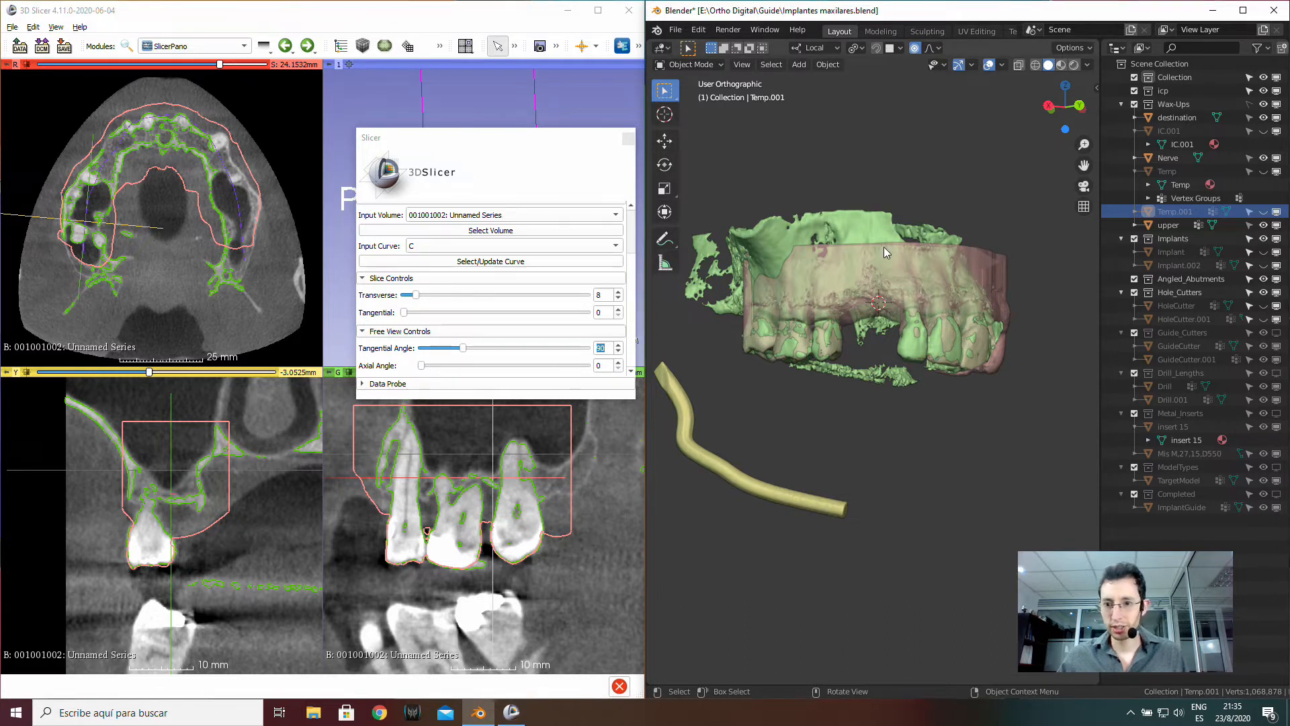
mouse_move(1049, 245)
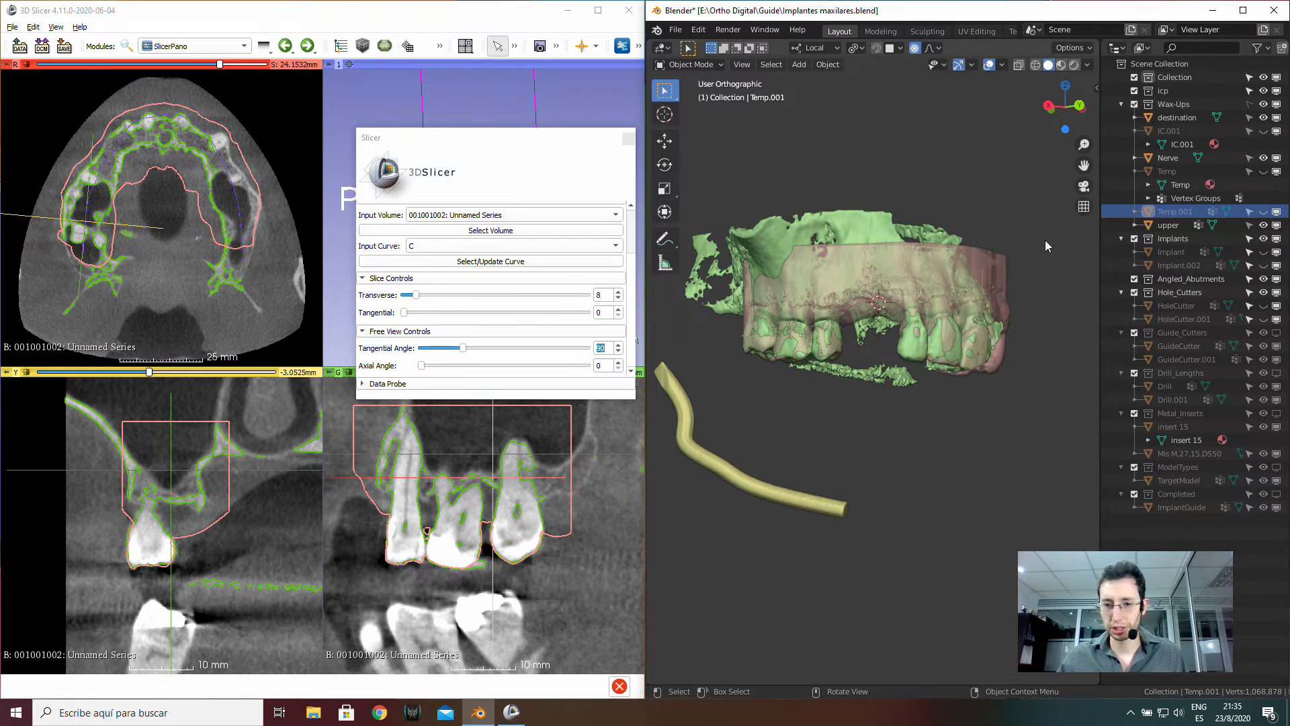
mouse_move(982, 316)
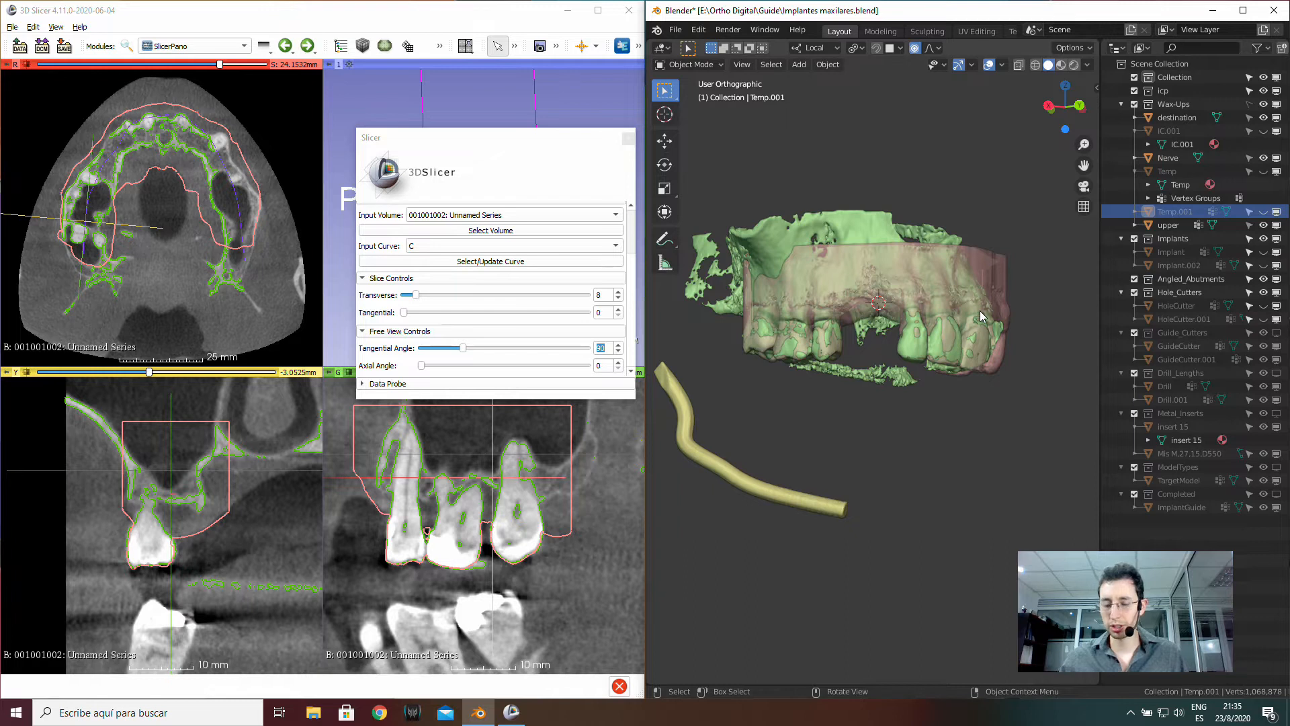
mouse_move(971, 283)
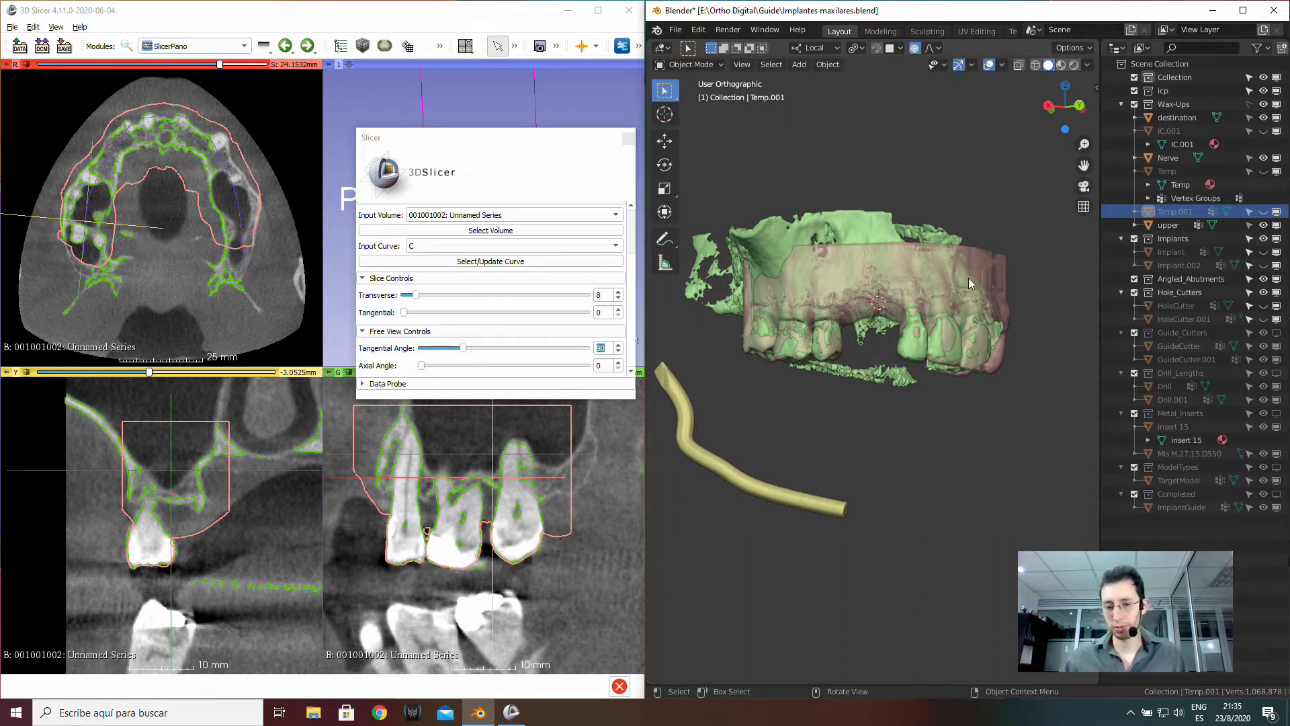
mouse_move(843, 225)
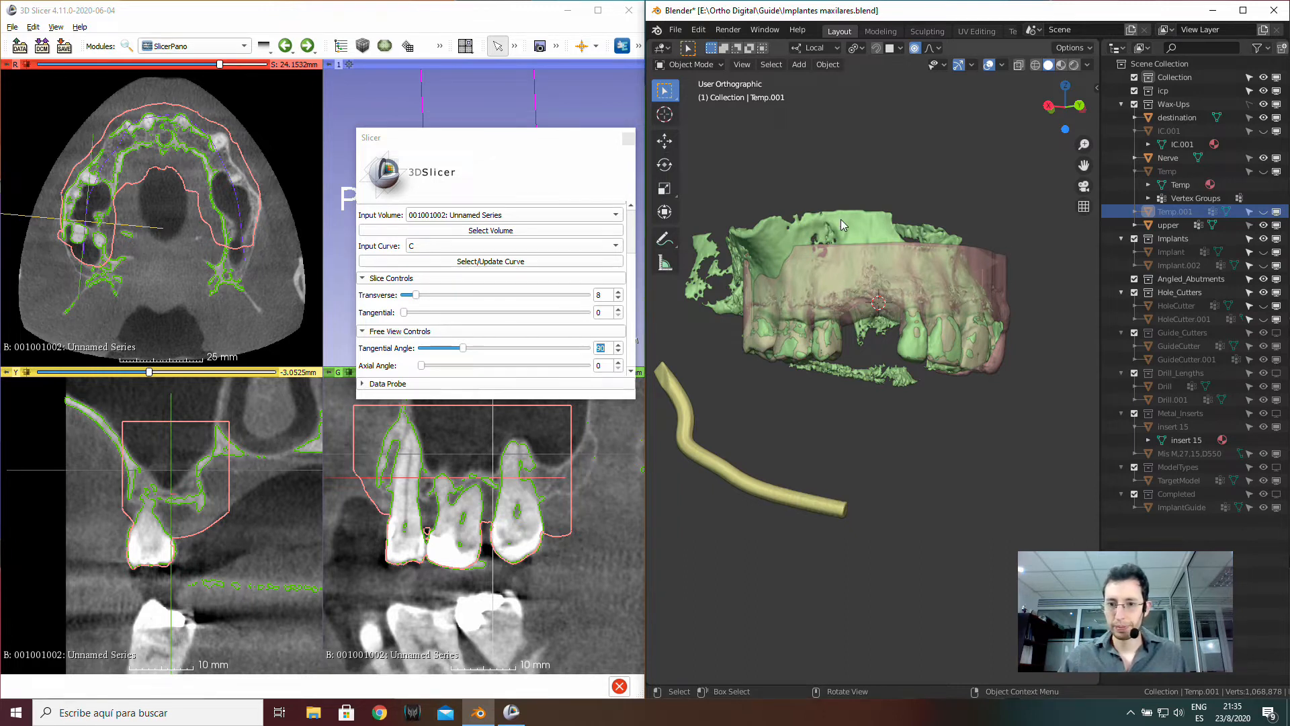
mouse_move(704, 454)
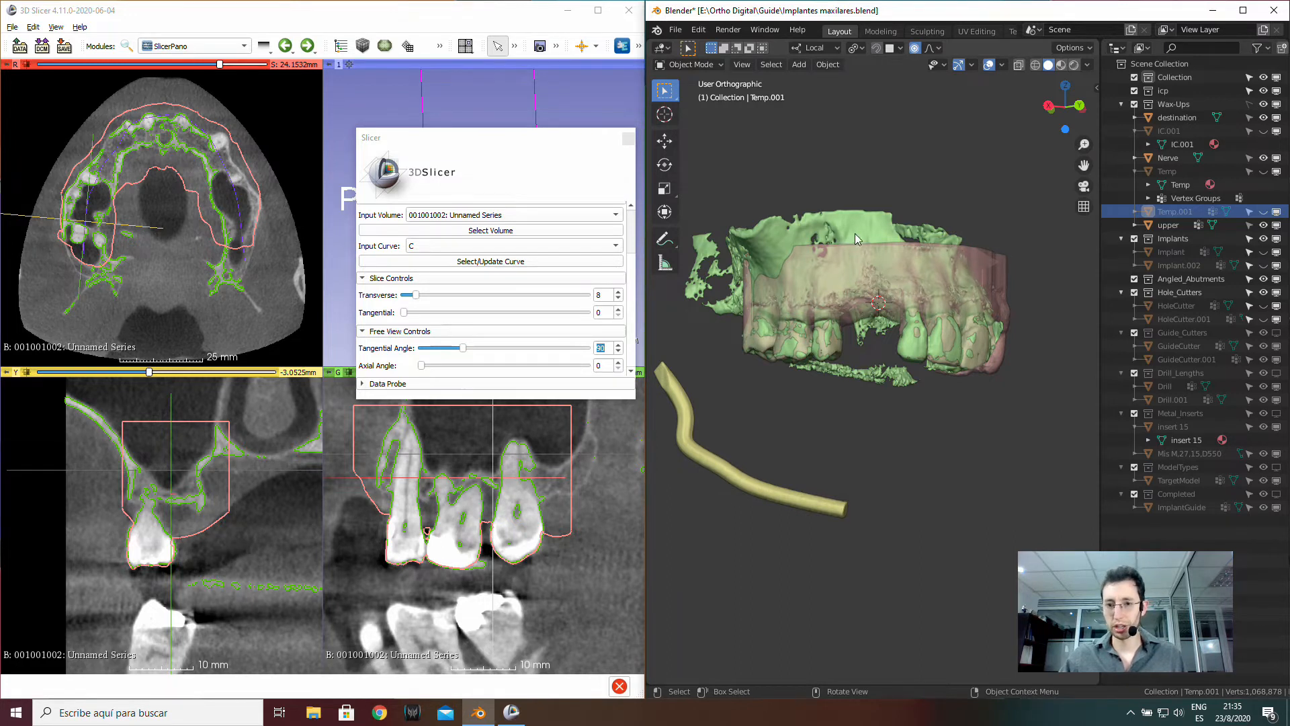
mouse_move(853, 217)
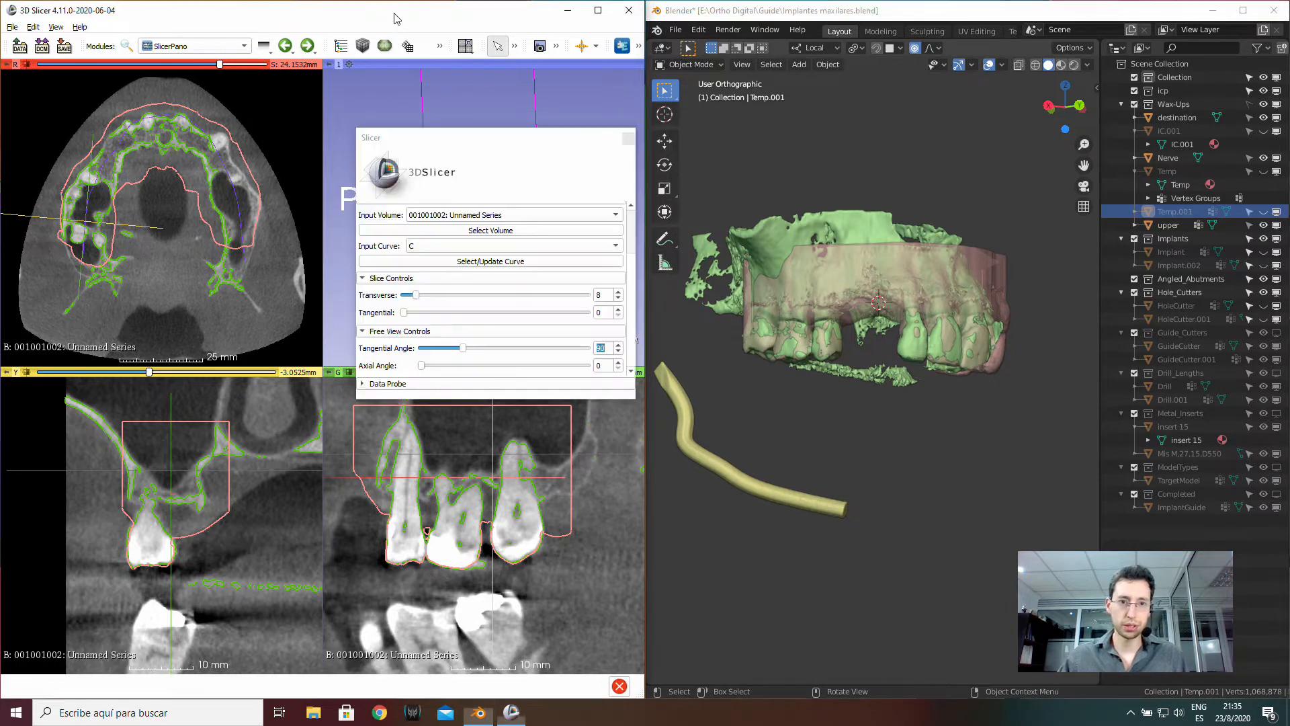
drag(493, 137, 770, 158)
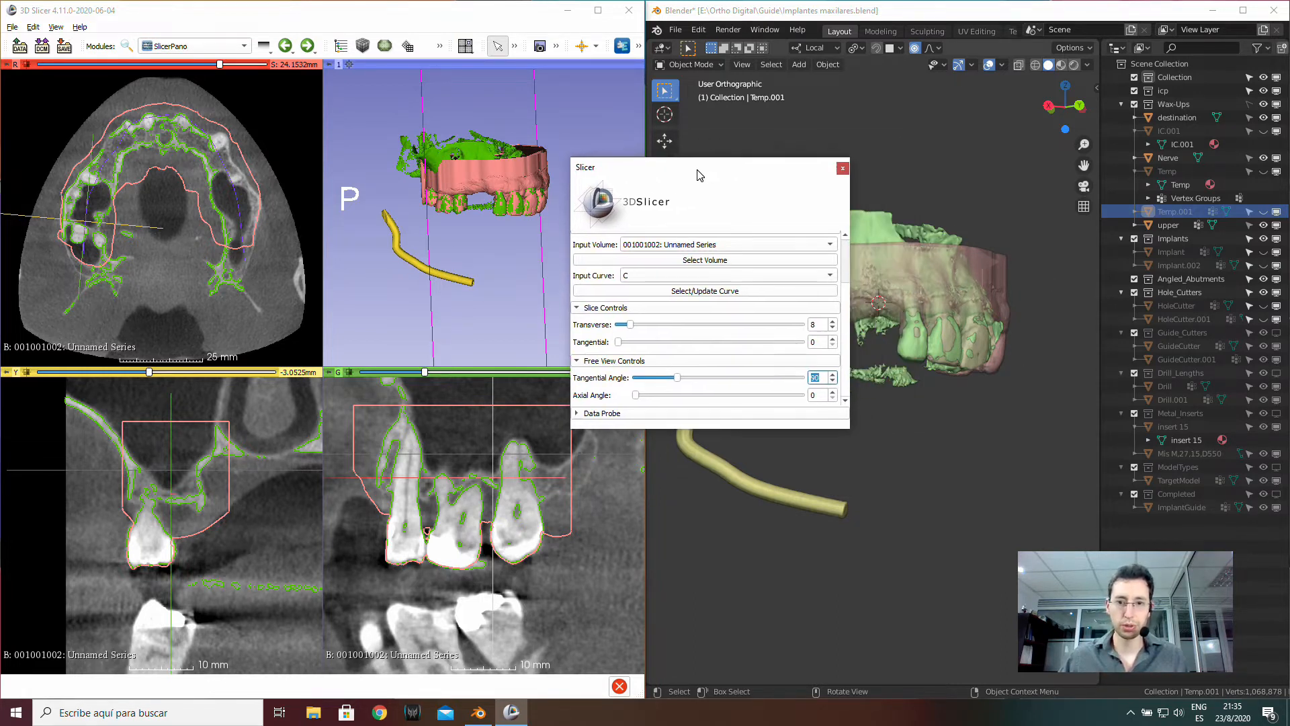
drag(699, 168, 600, 143)
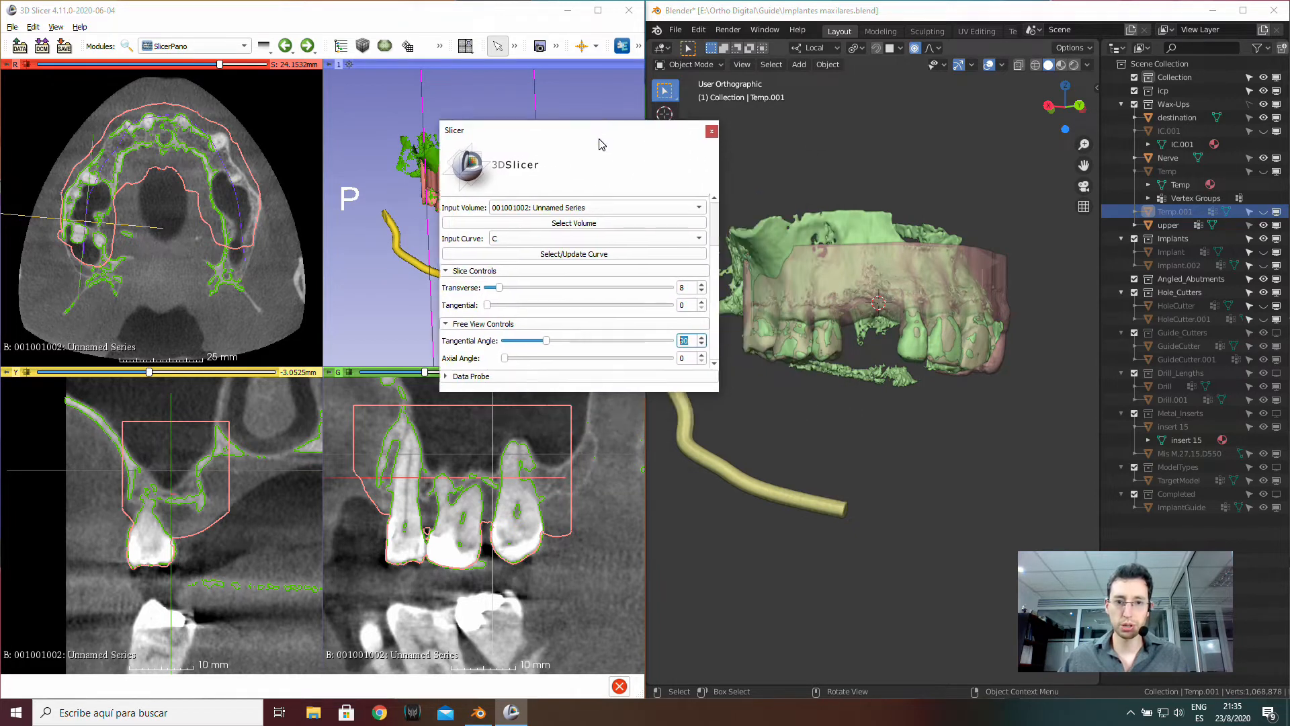
drag(598, 144, 526, 136)
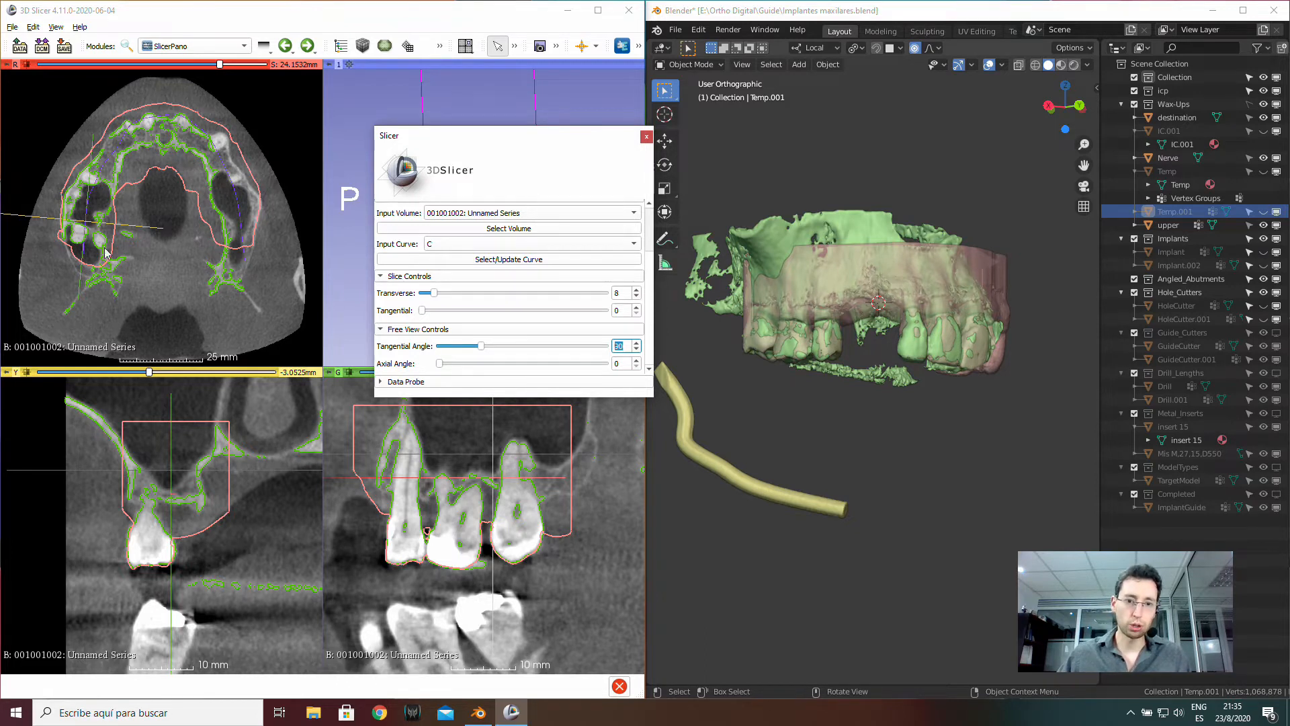
mouse_move(202, 157)
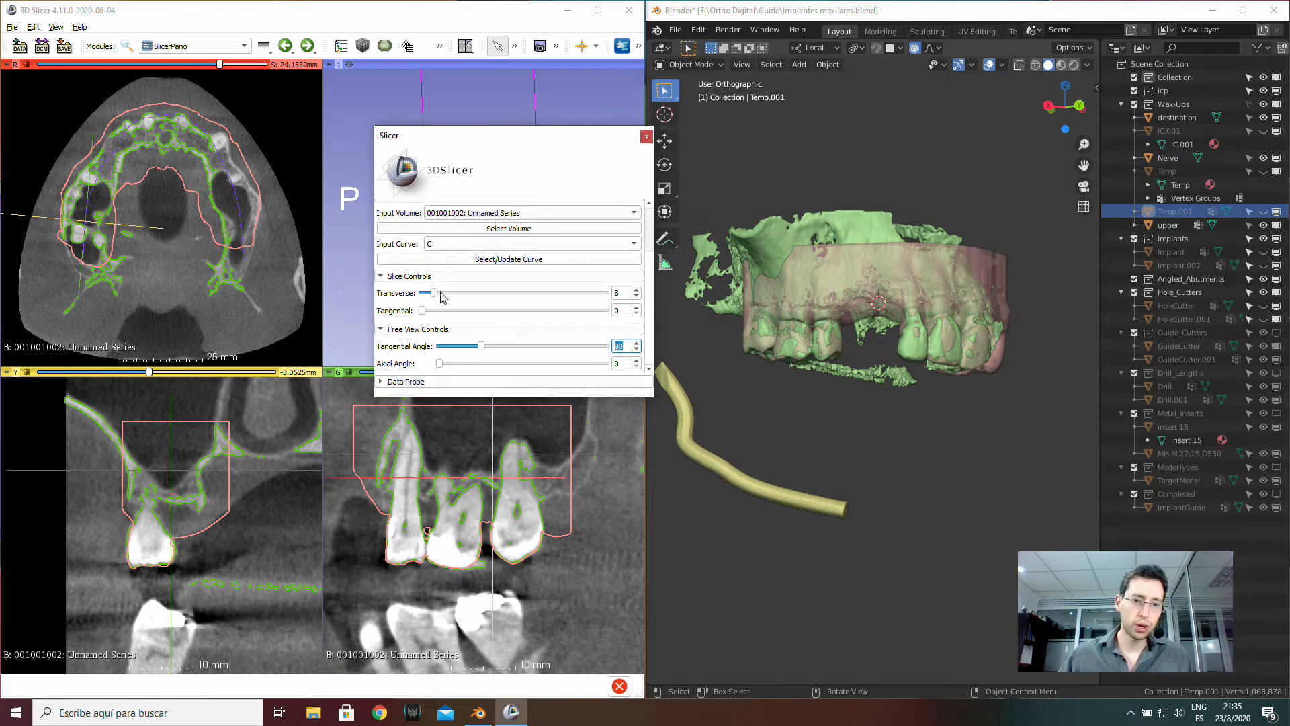
- Slide the cross-section along the dental arch to the edentulous implant area
drag(427, 293, 436, 293)
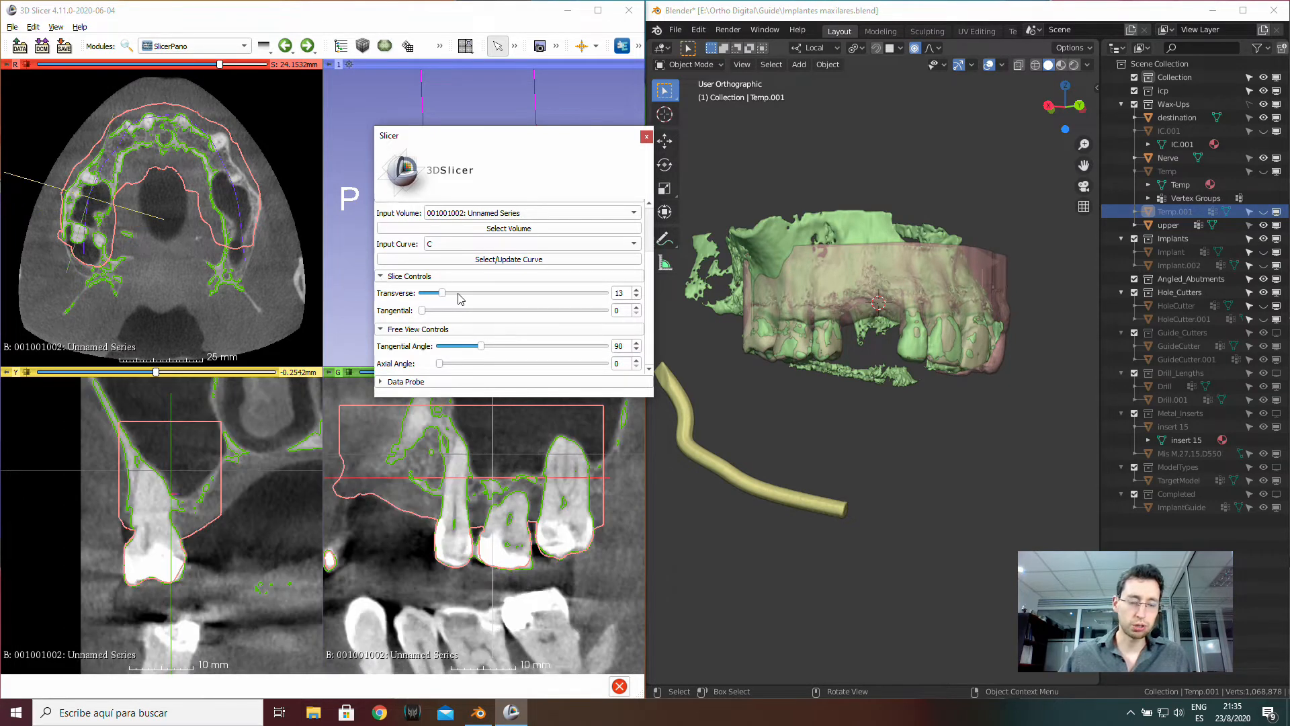
drag(433, 293, 452, 293)
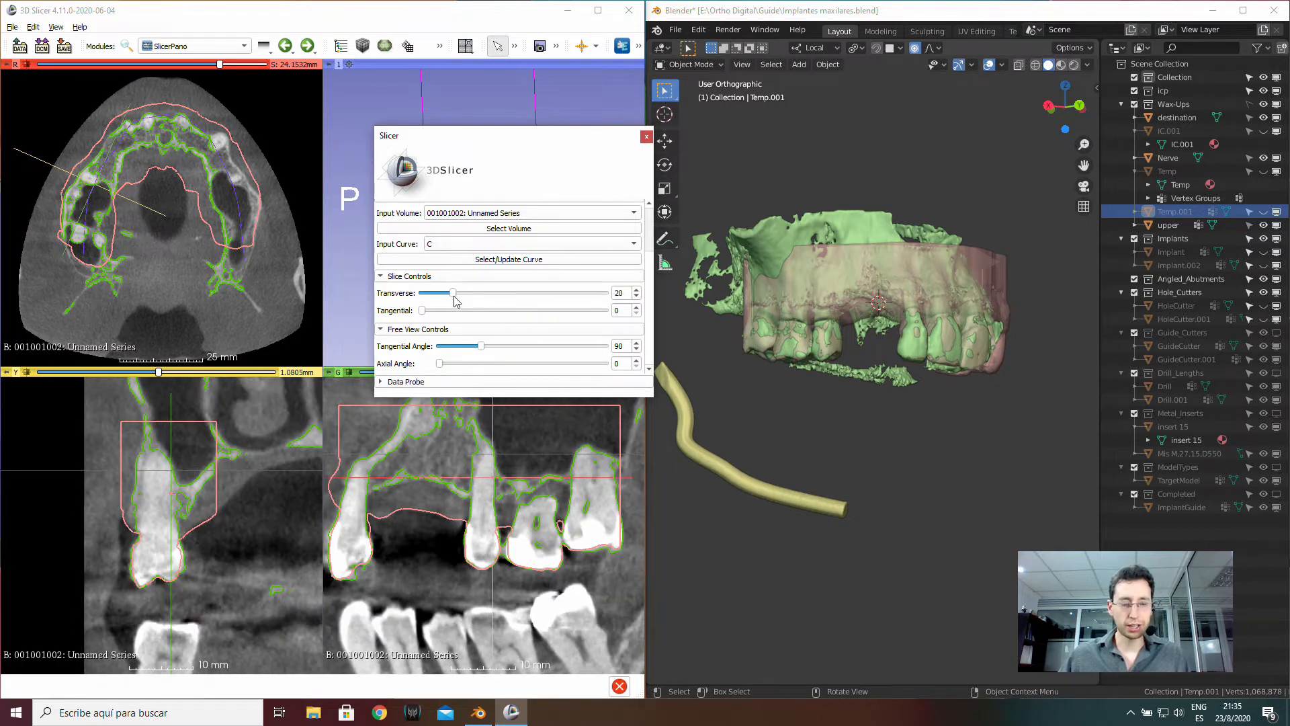
drag(451, 293, 464, 293)
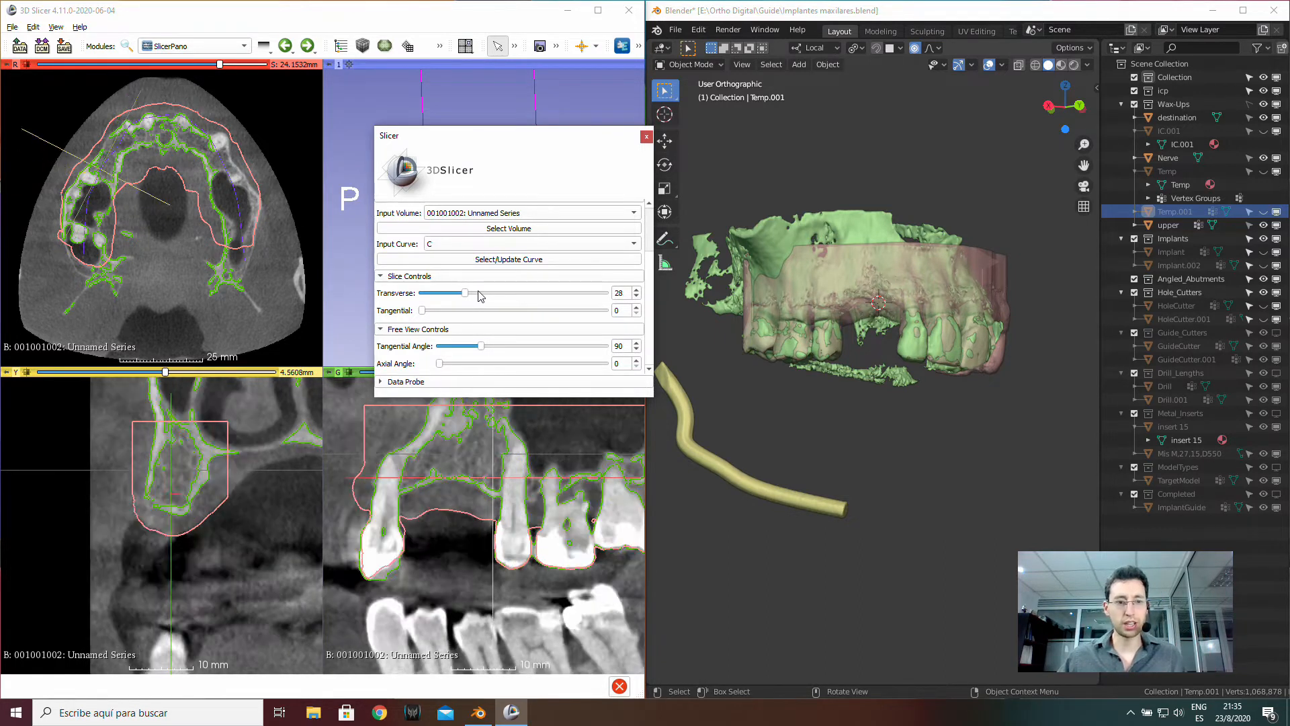
drag(468, 293, 476, 293)
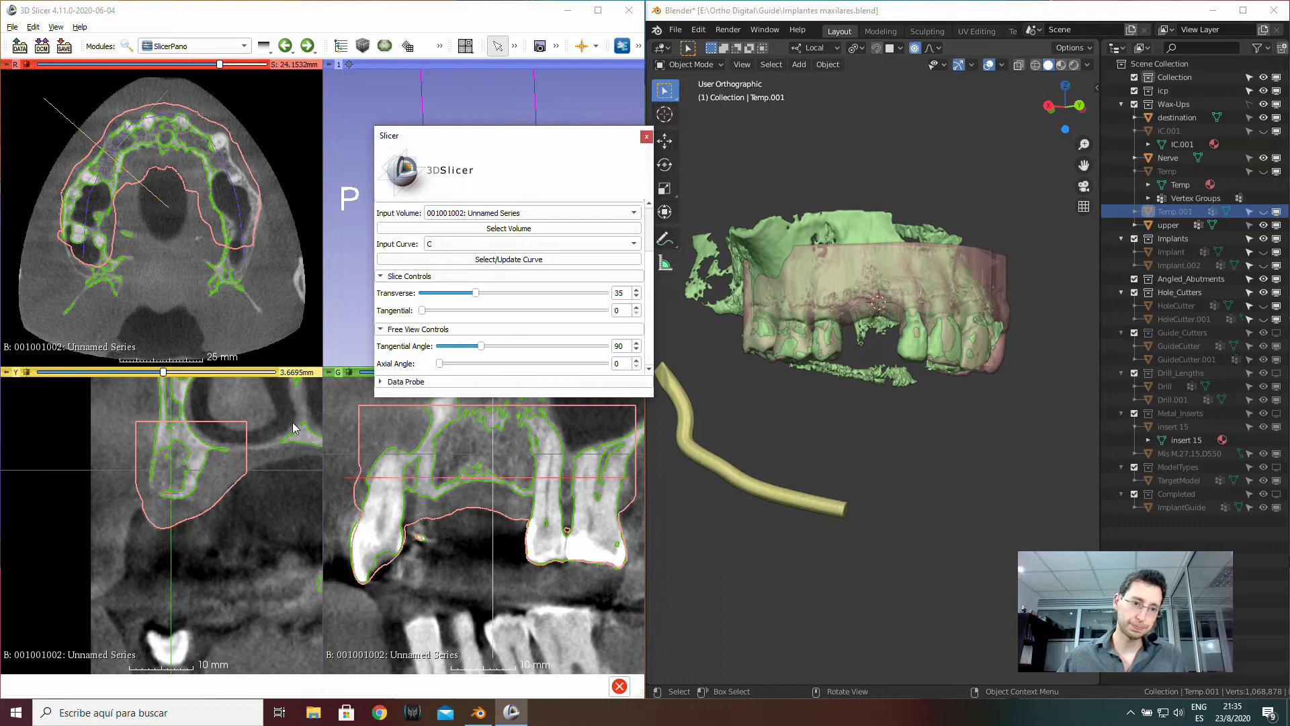
mouse_move(129, 157)
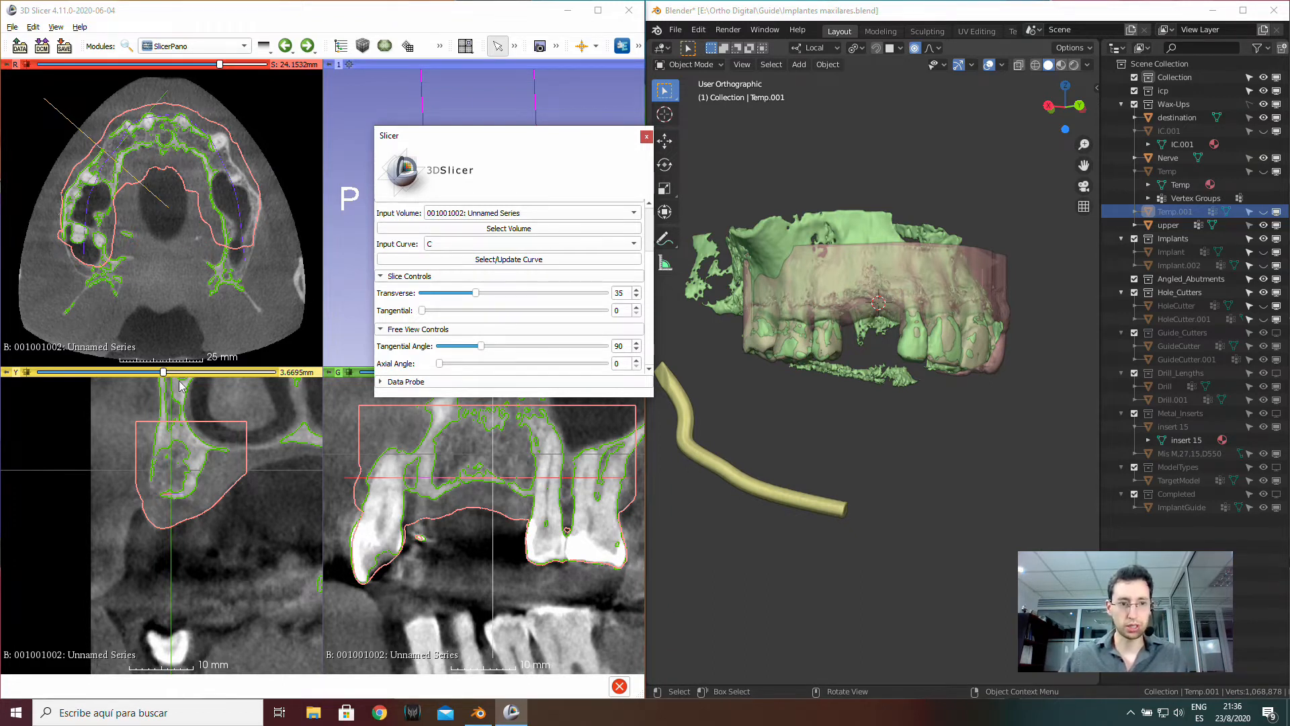
mouse_move(95, 520)
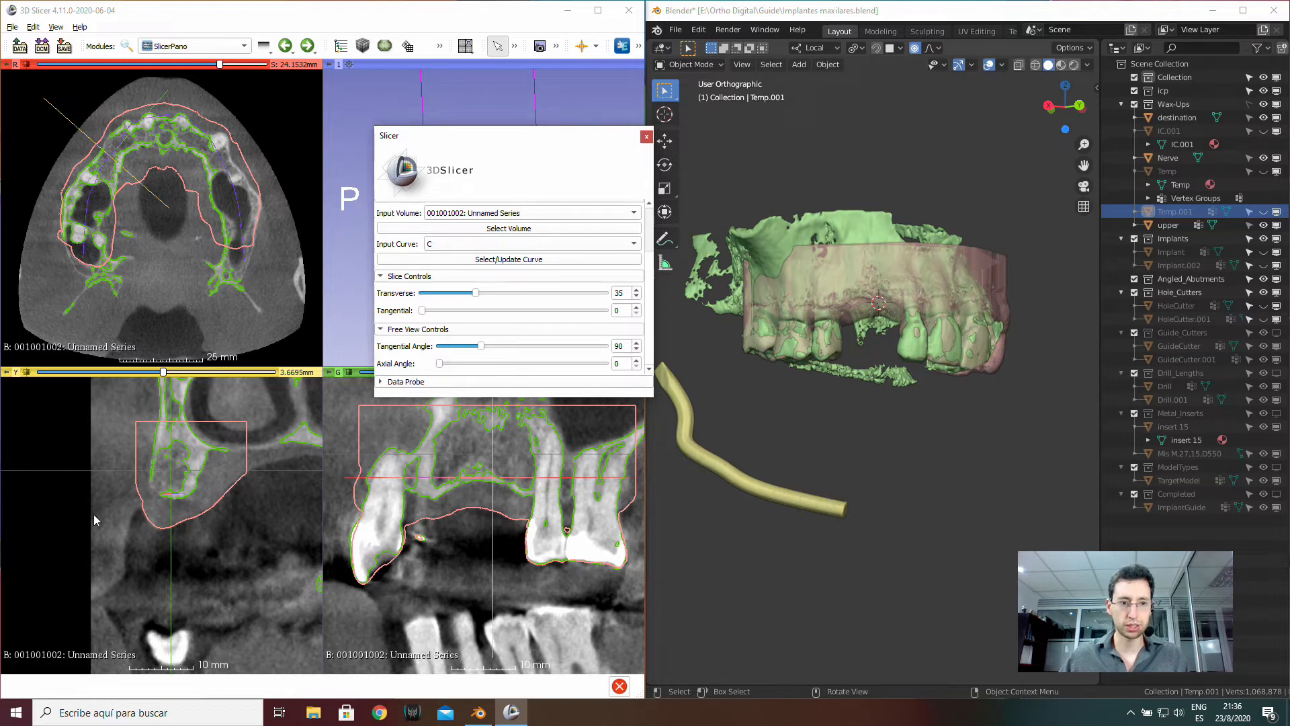
mouse_move(65, 180)
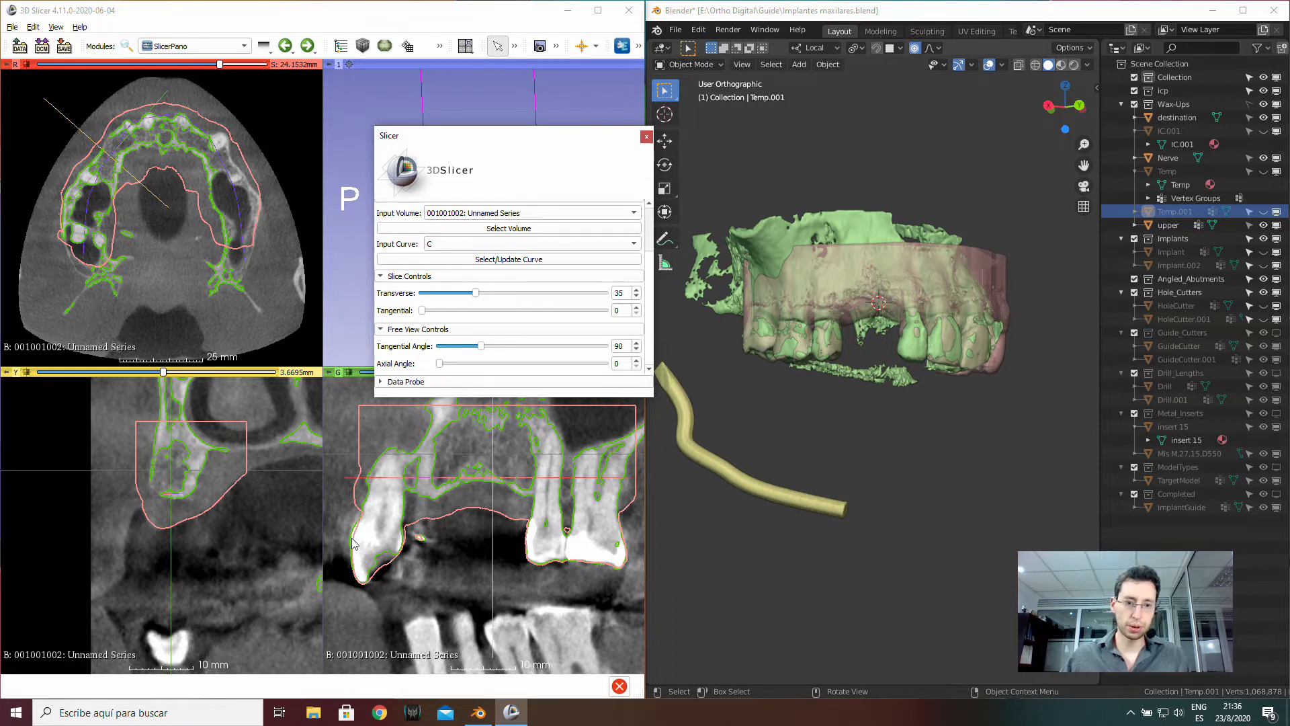
mouse_move(233, 245)
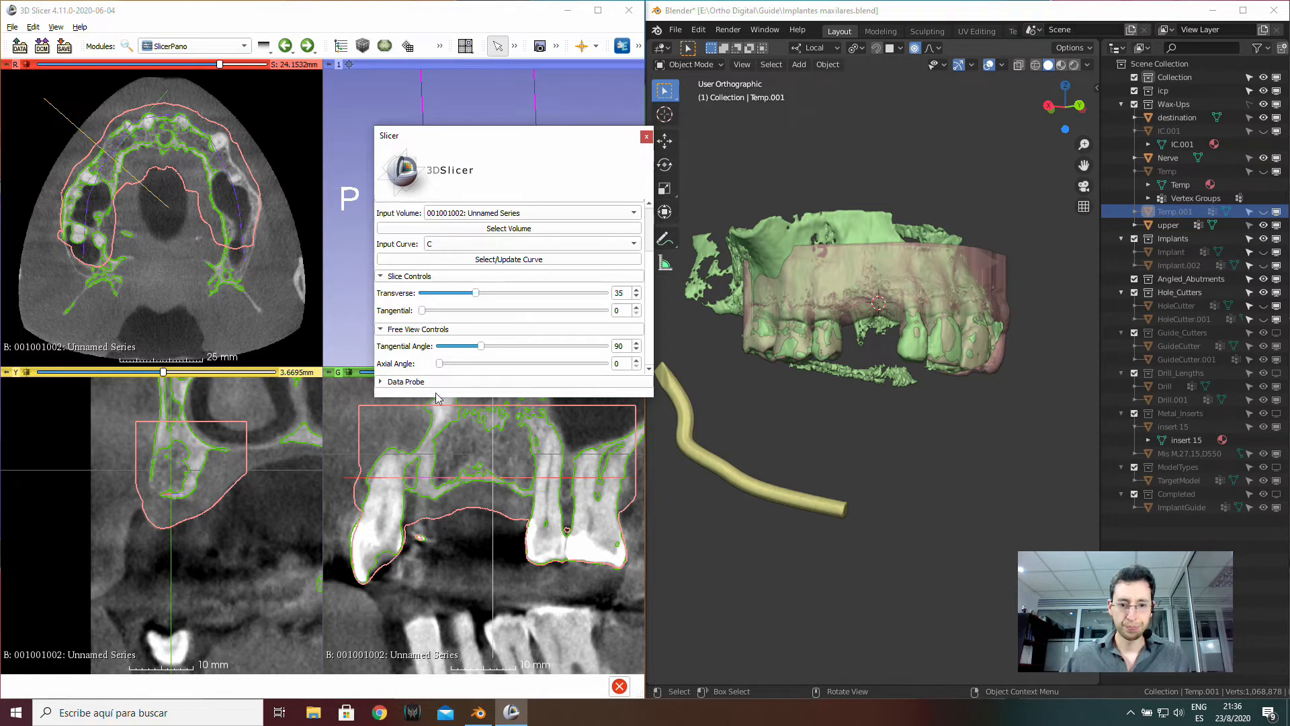
drag(476, 293, 478, 293)
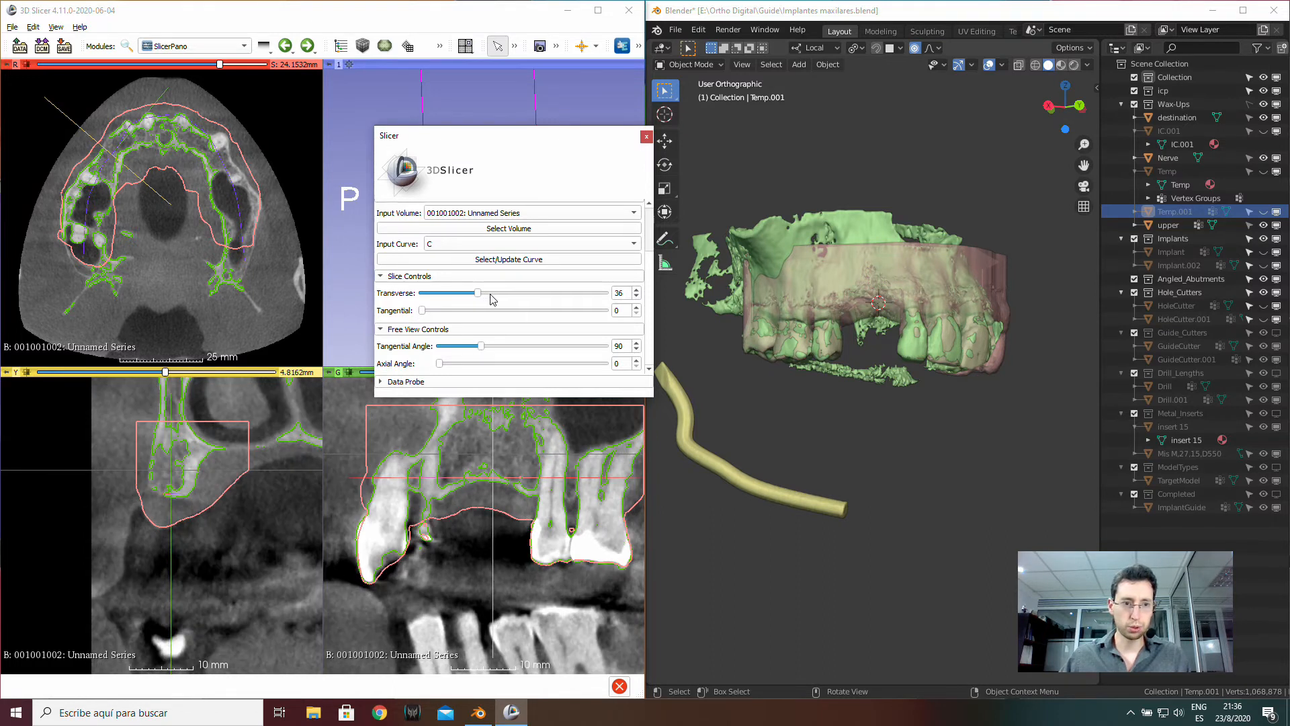
drag(477, 292, 481, 292)
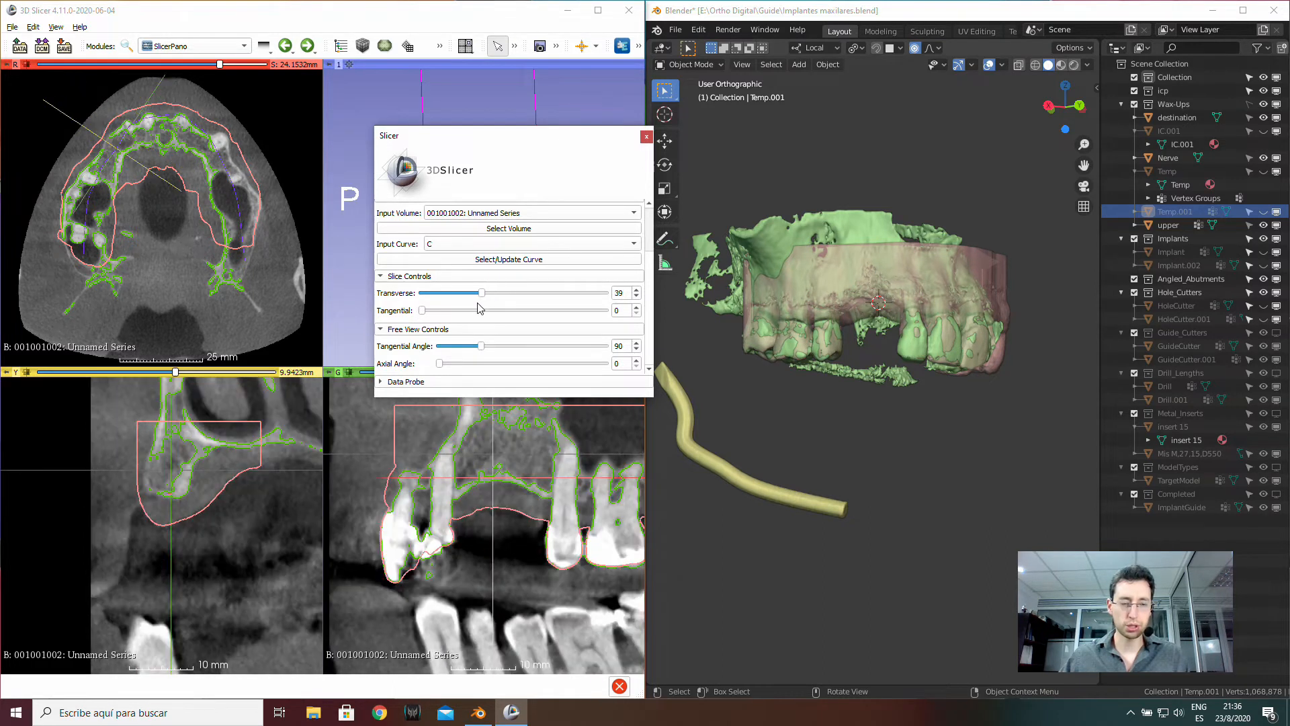
drag(481, 292, 470, 292)
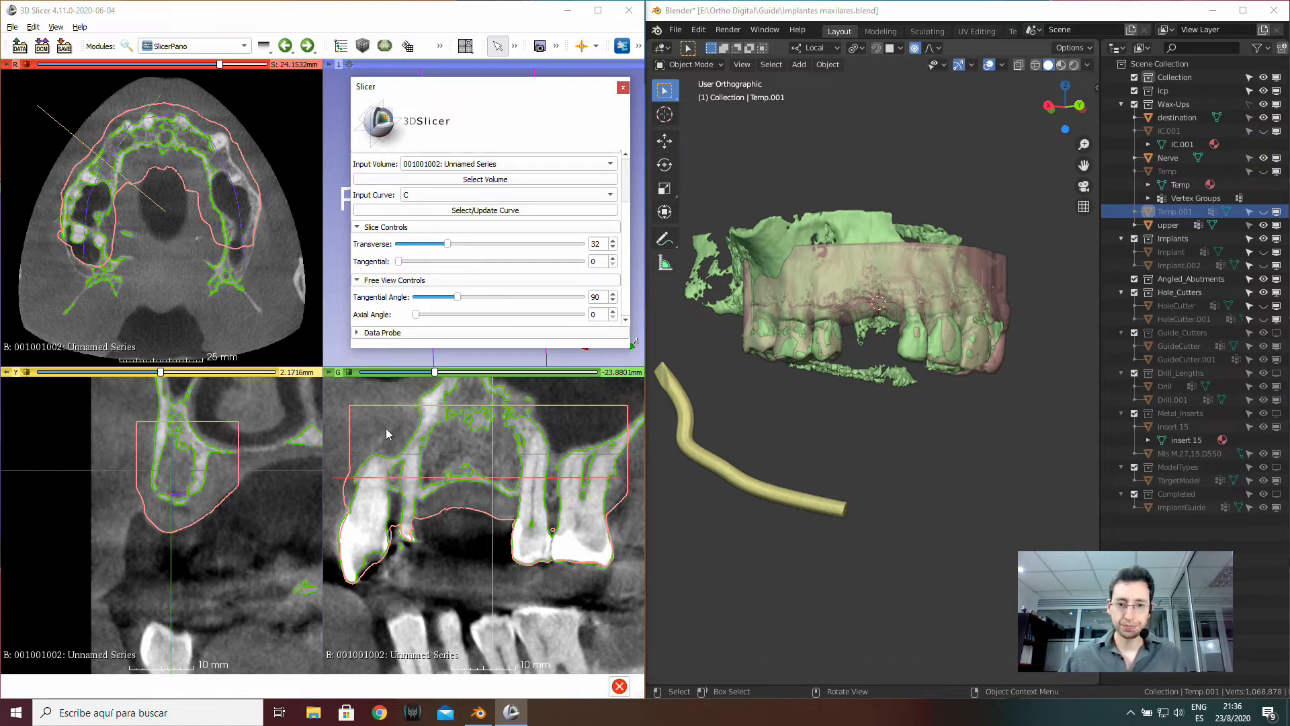
mouse_move(138, 485)
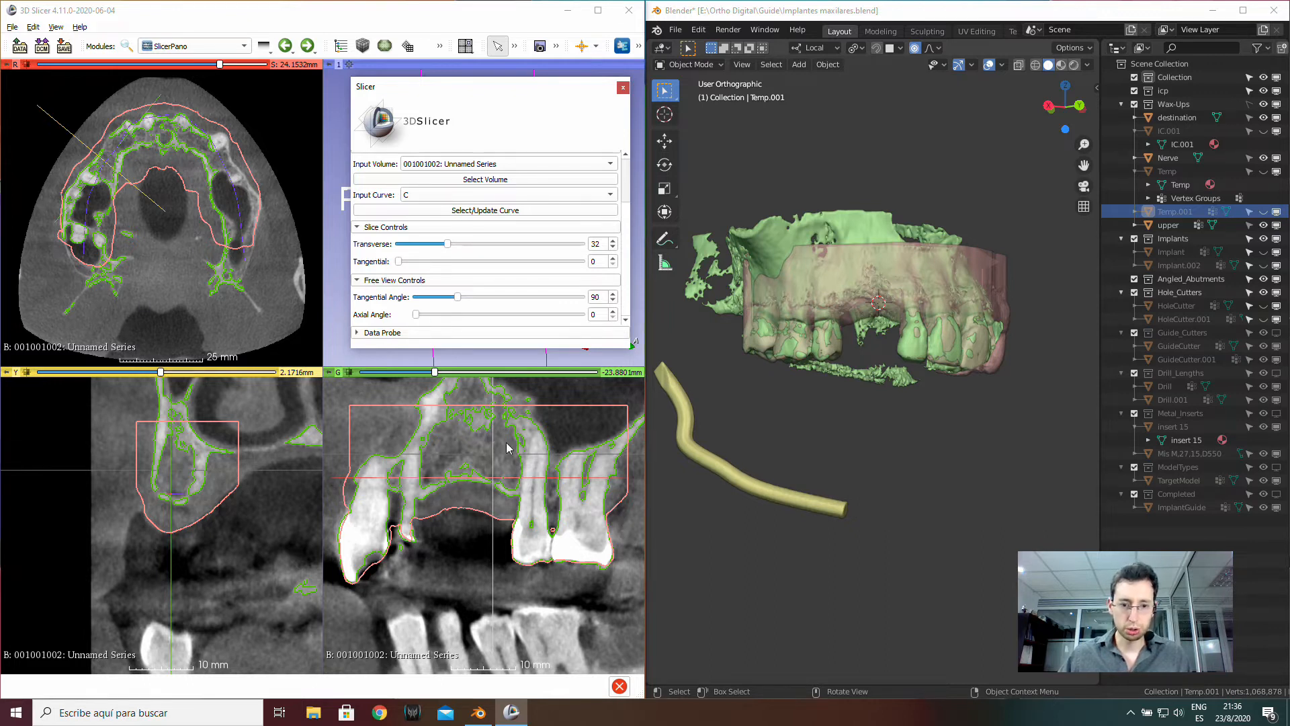
mouse_move(458, 344)
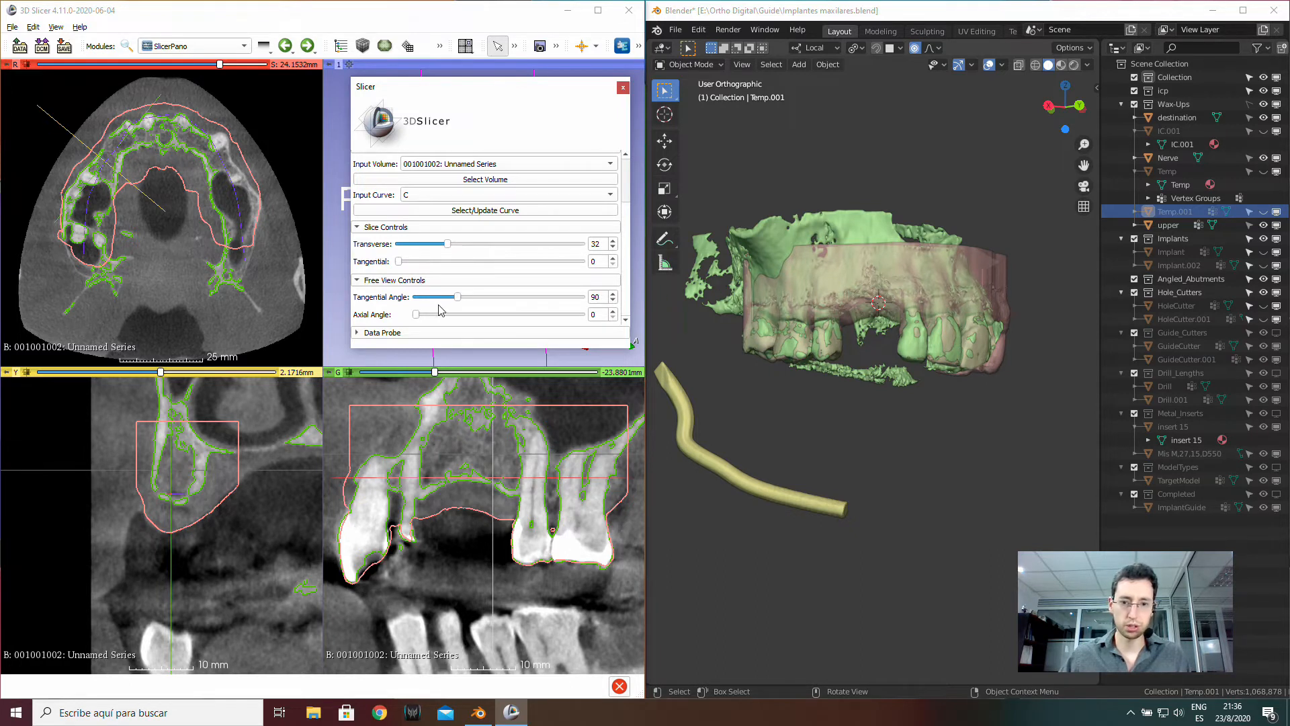
- Swing the tangential angle and return it to 90, then set the axial angle to 16
drag(456, 296, 468, 296)
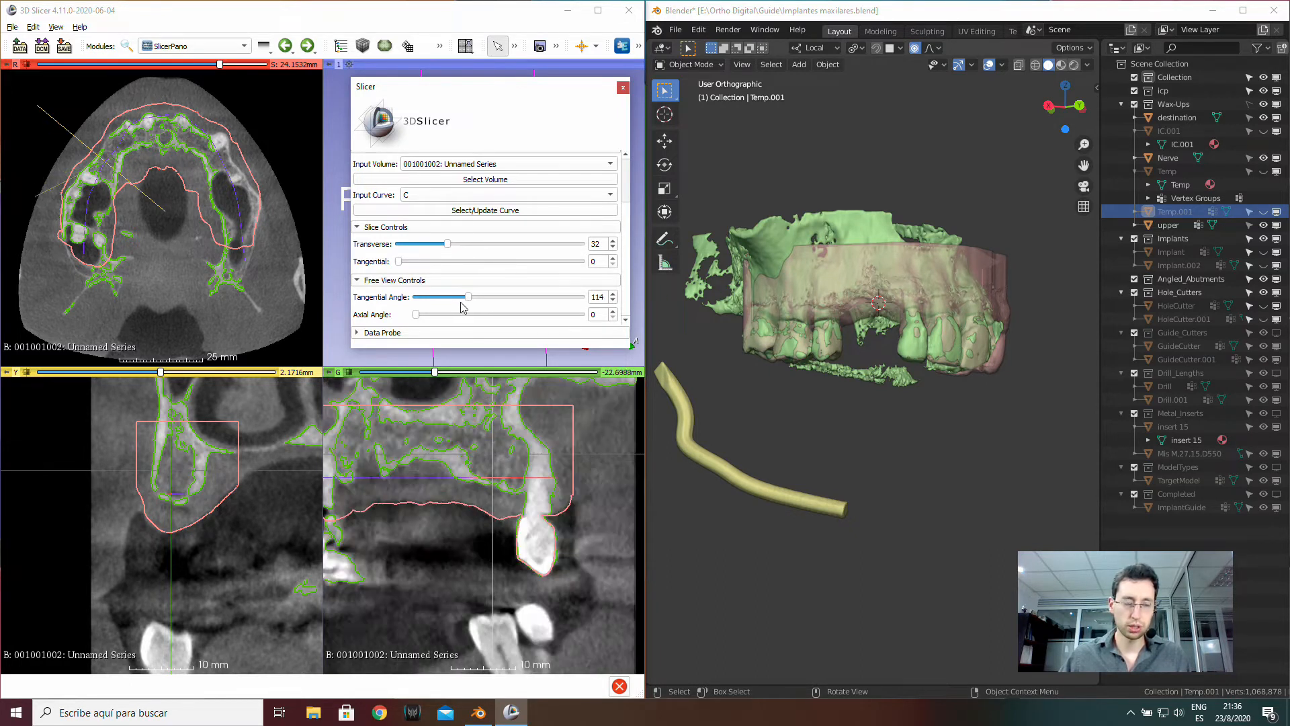
drag(468, 296, 442, 297)
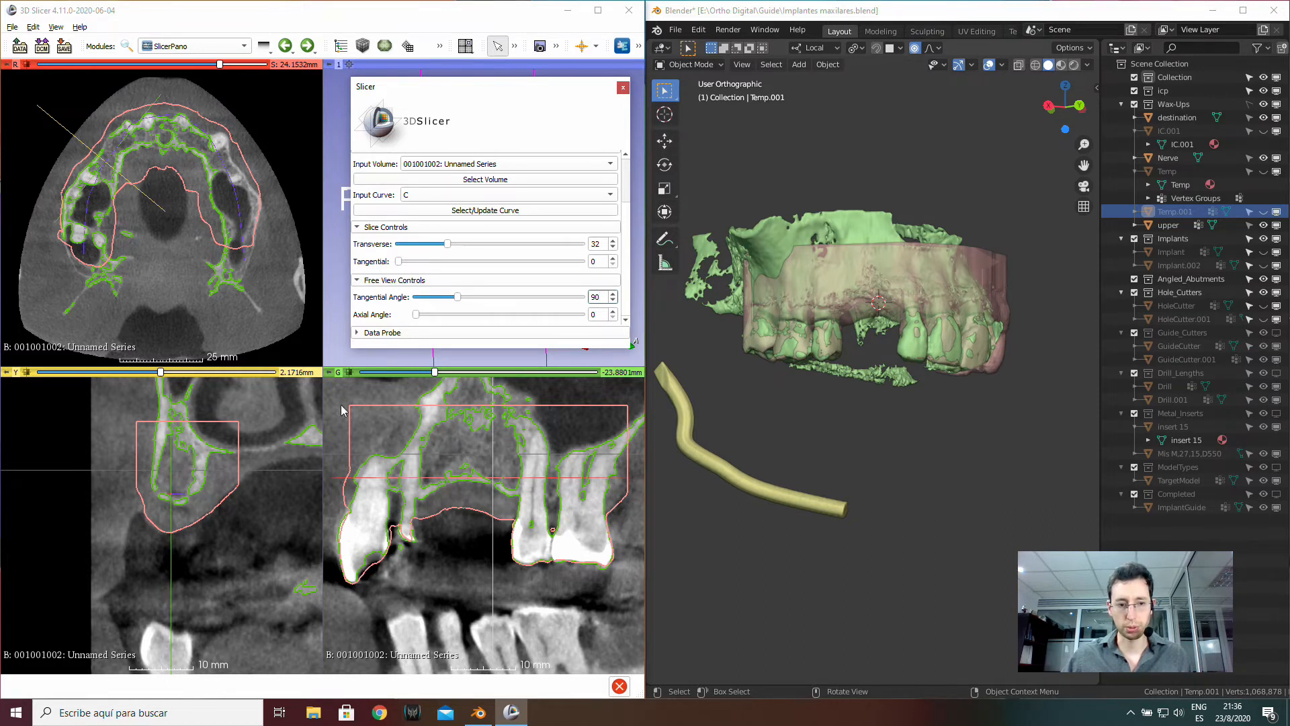
drag(415, 314, 422, 314)
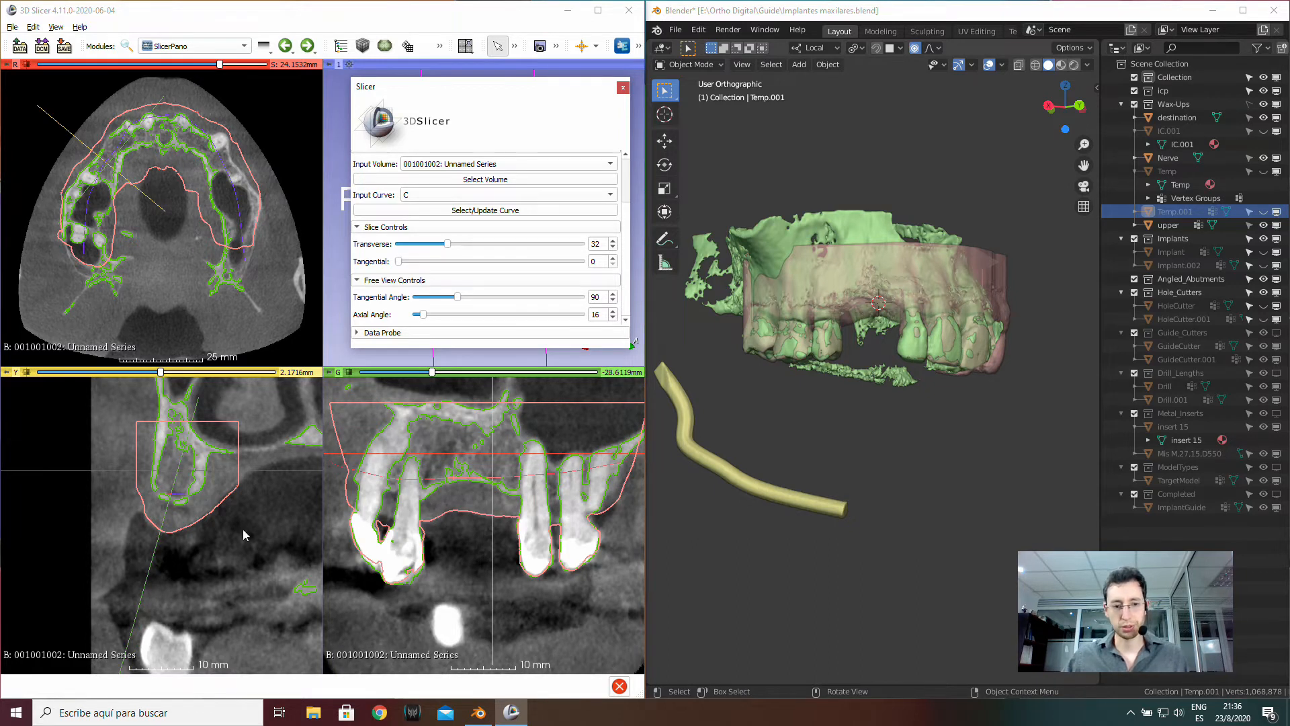
mouse_move(503, 491)
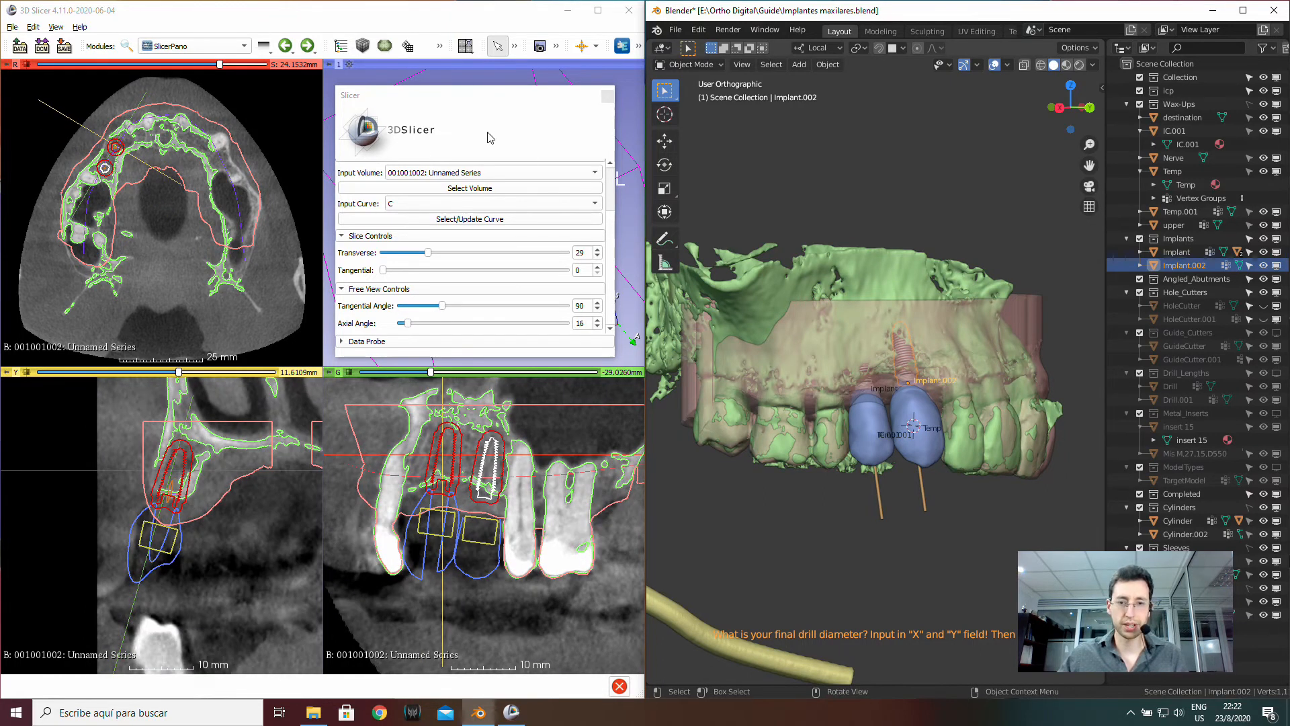
- Maximize Blender, apply 3.75 mm drill clearance, and create the two sleeve rings
click(1239, 11)
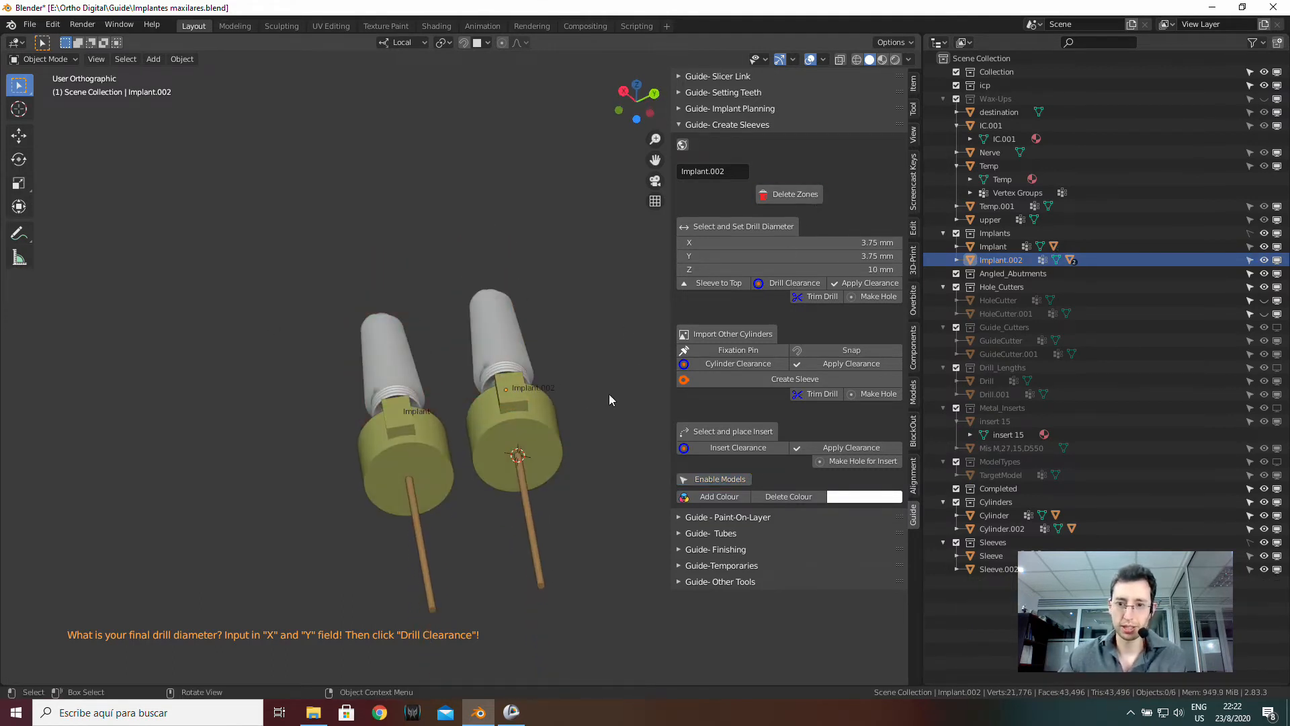
click(1001, 528)
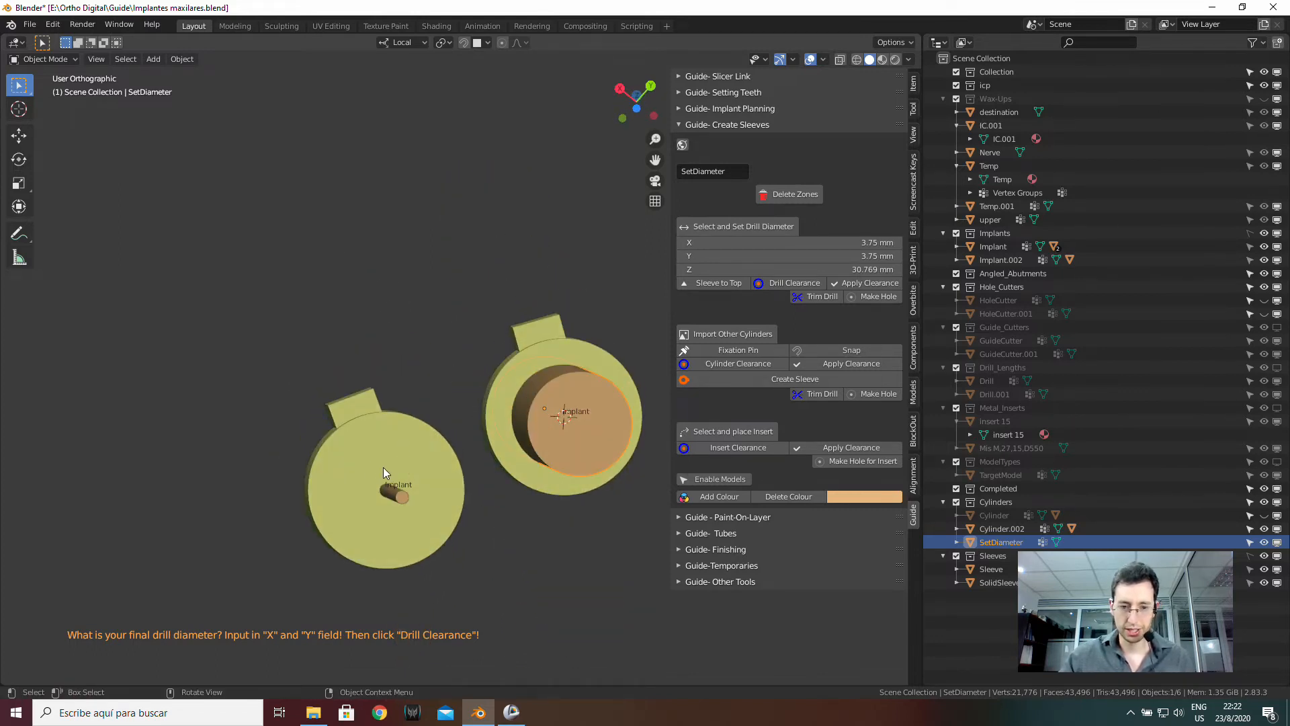
click(792, 283)
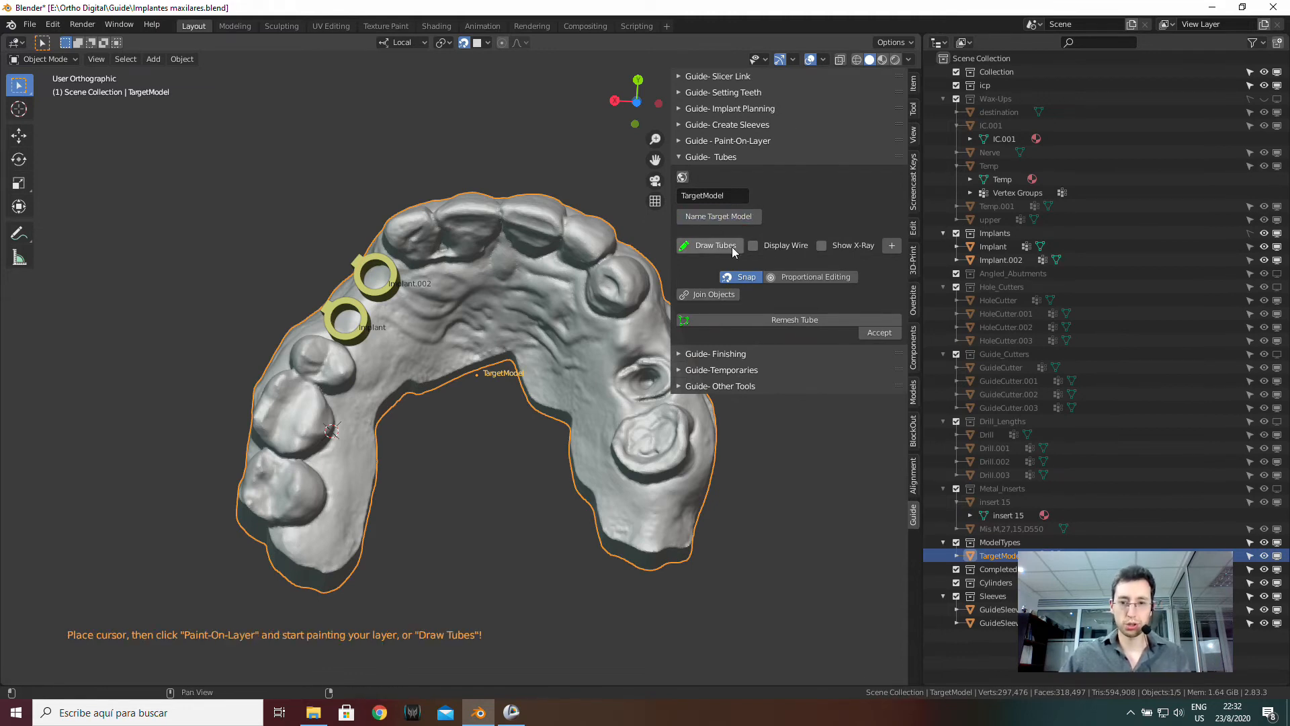
- Draw a tube on the TargetModel and extend it along the arch over both sleeves
click(715, 246)
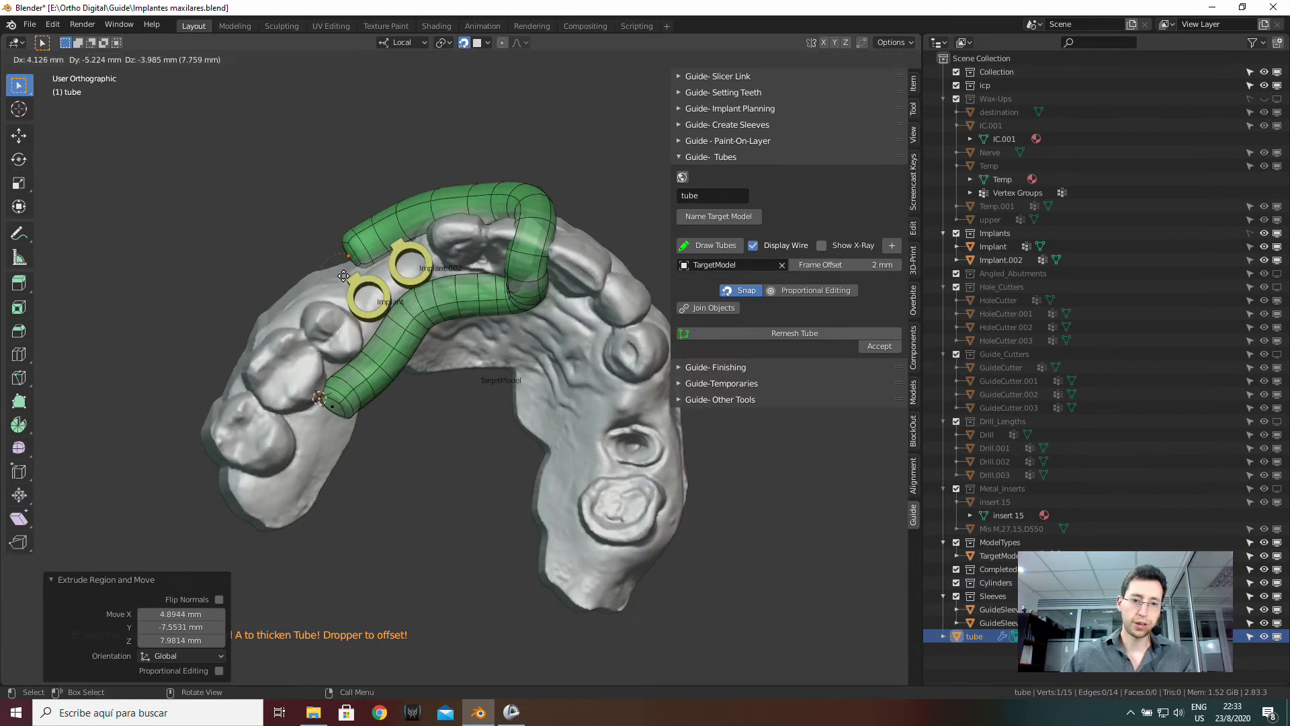
drag(344, 275, 255, 358)
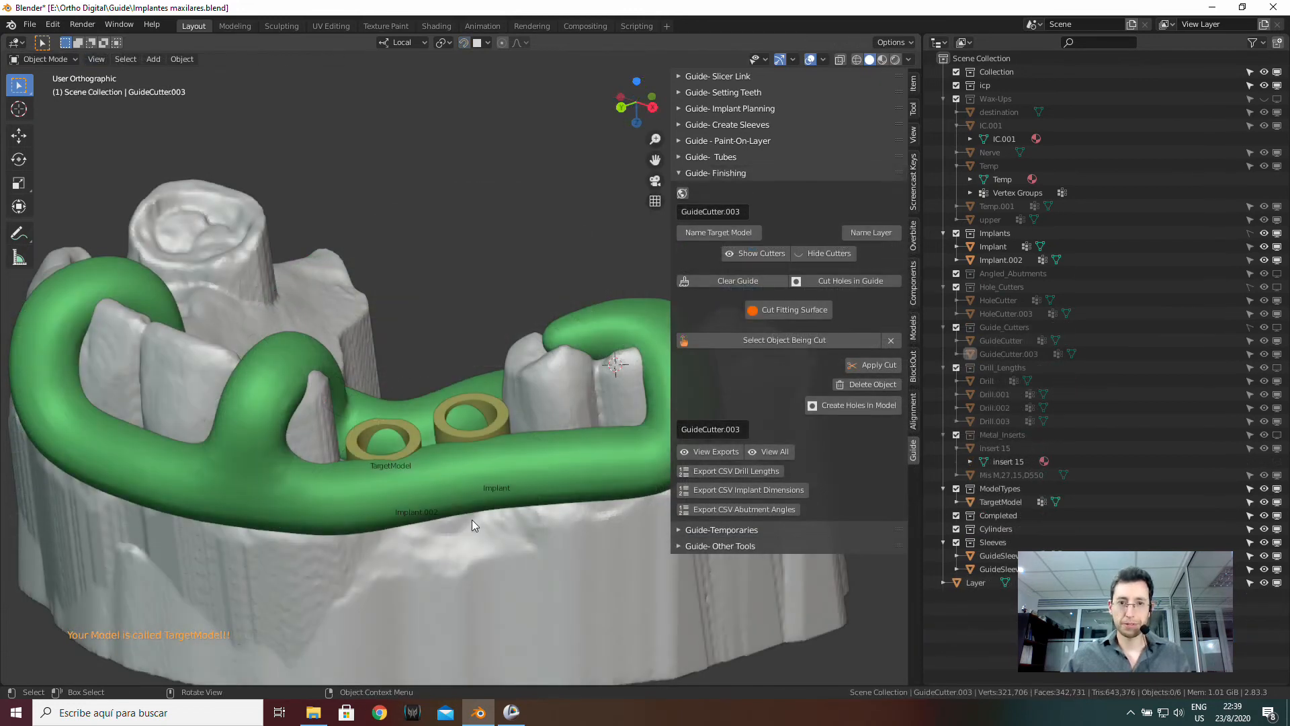
- Show the cutters, cut the sleeve holes, and cut the fitting surface of the guide
click(761, 252)
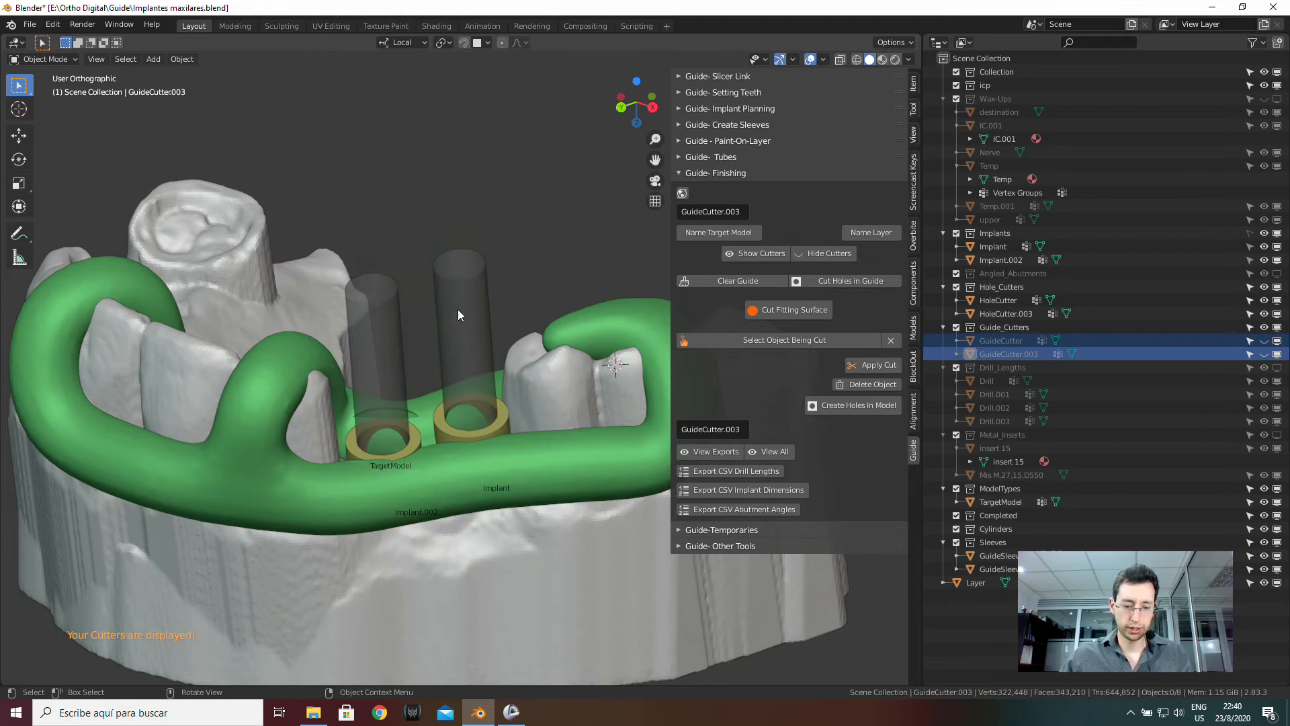
click(788, 309)
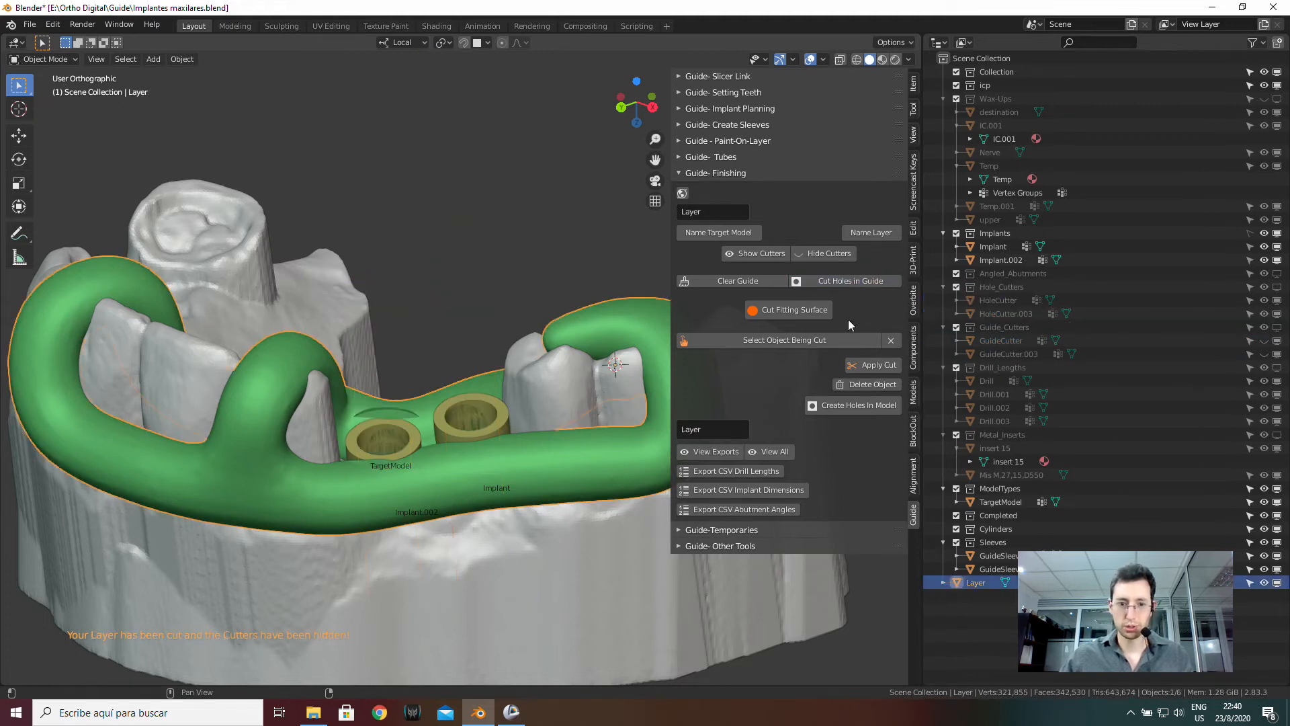
click(787, 309)
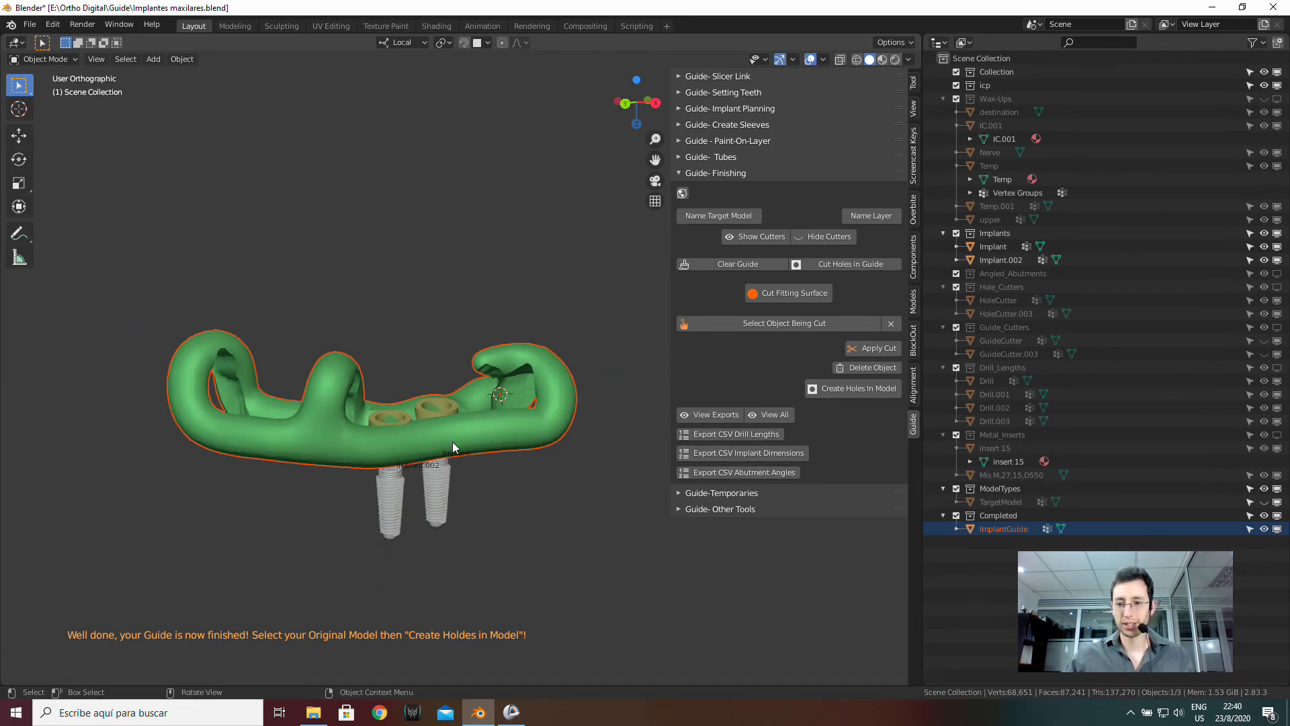
mouse_move(708, 454)
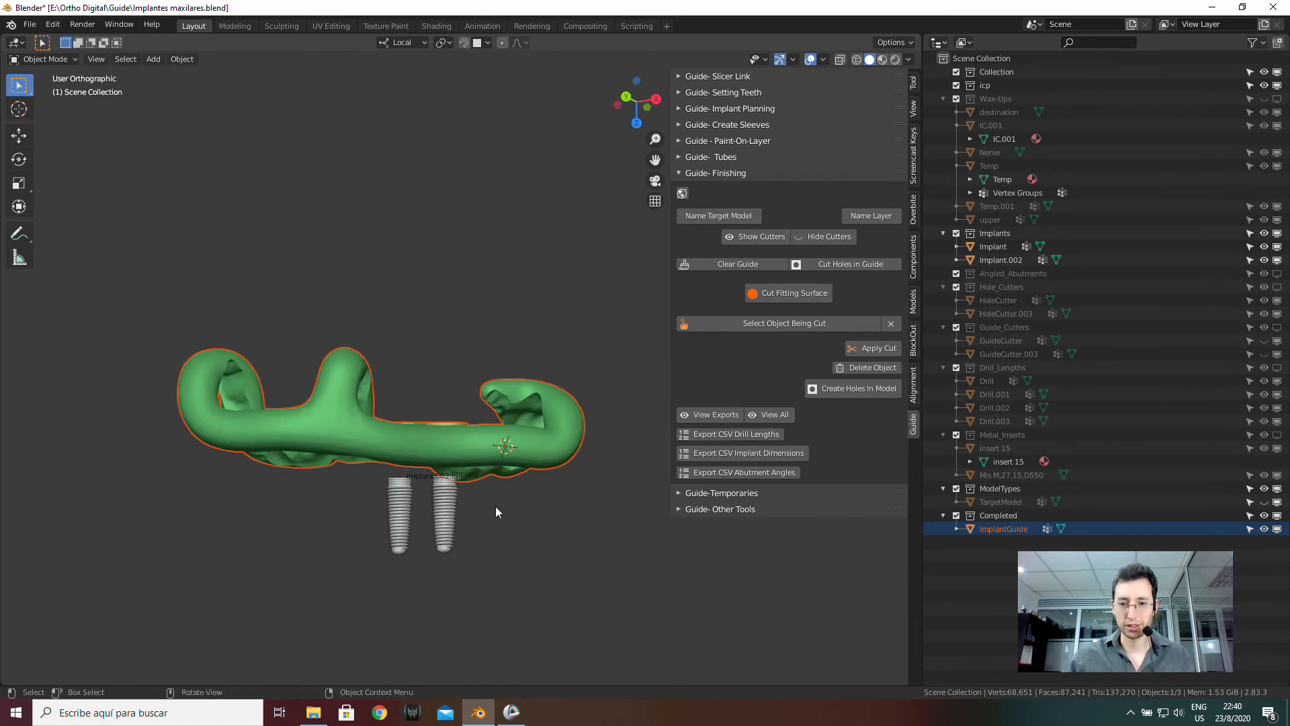
- Show all planning models with View All and export the drill lengths as CSV
click(731, 433)
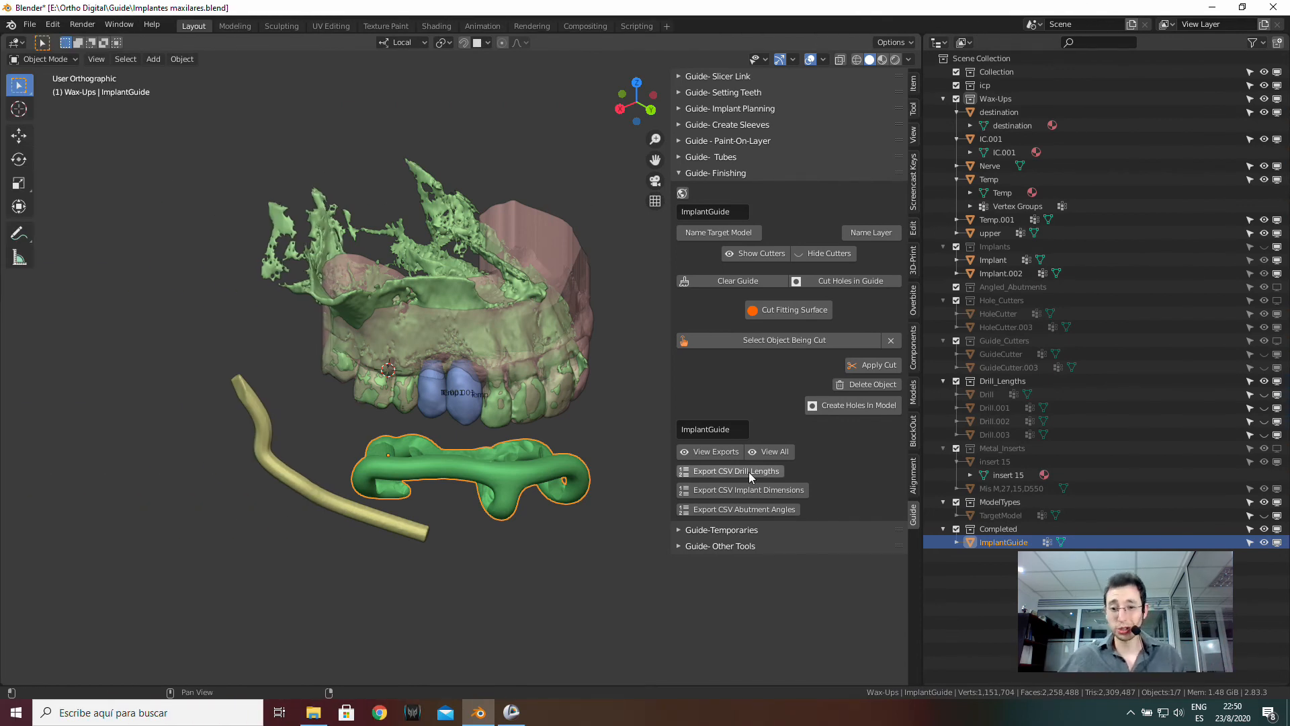
click(721, 190)
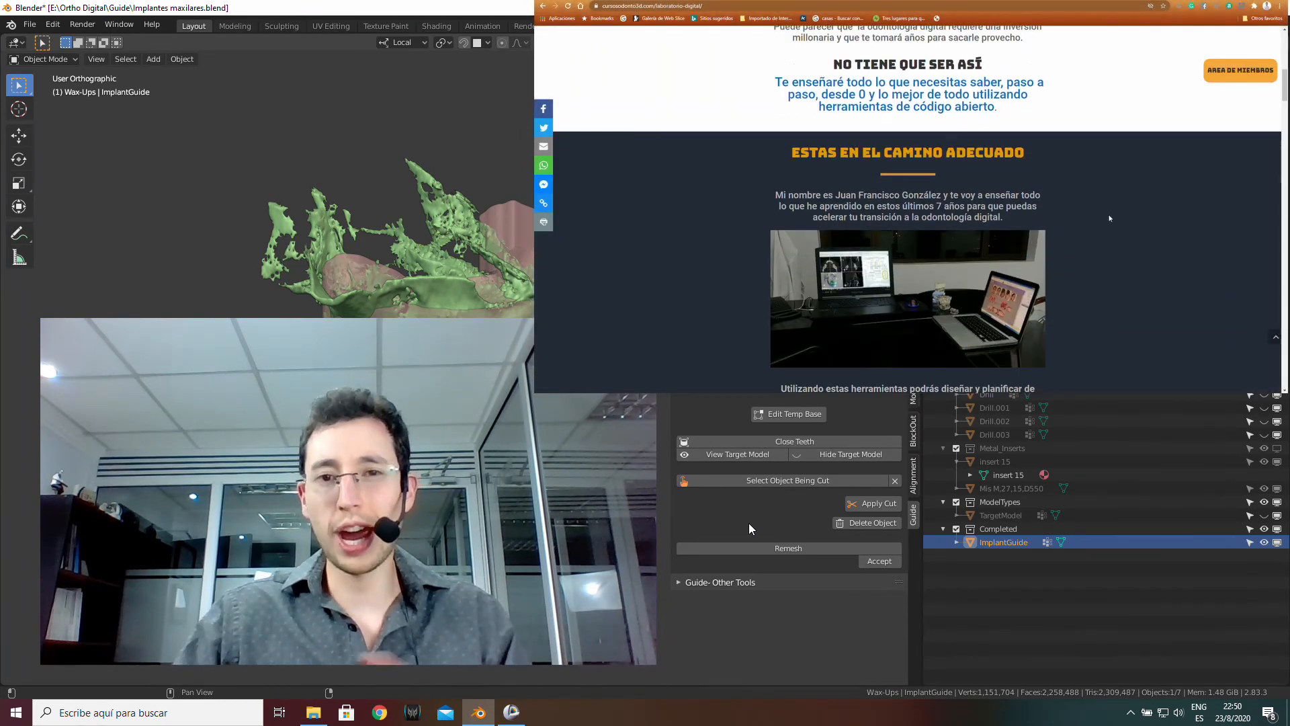
- Scroll down the course page to the 'Regalo' bonus gifts section
scroll(down, 3)
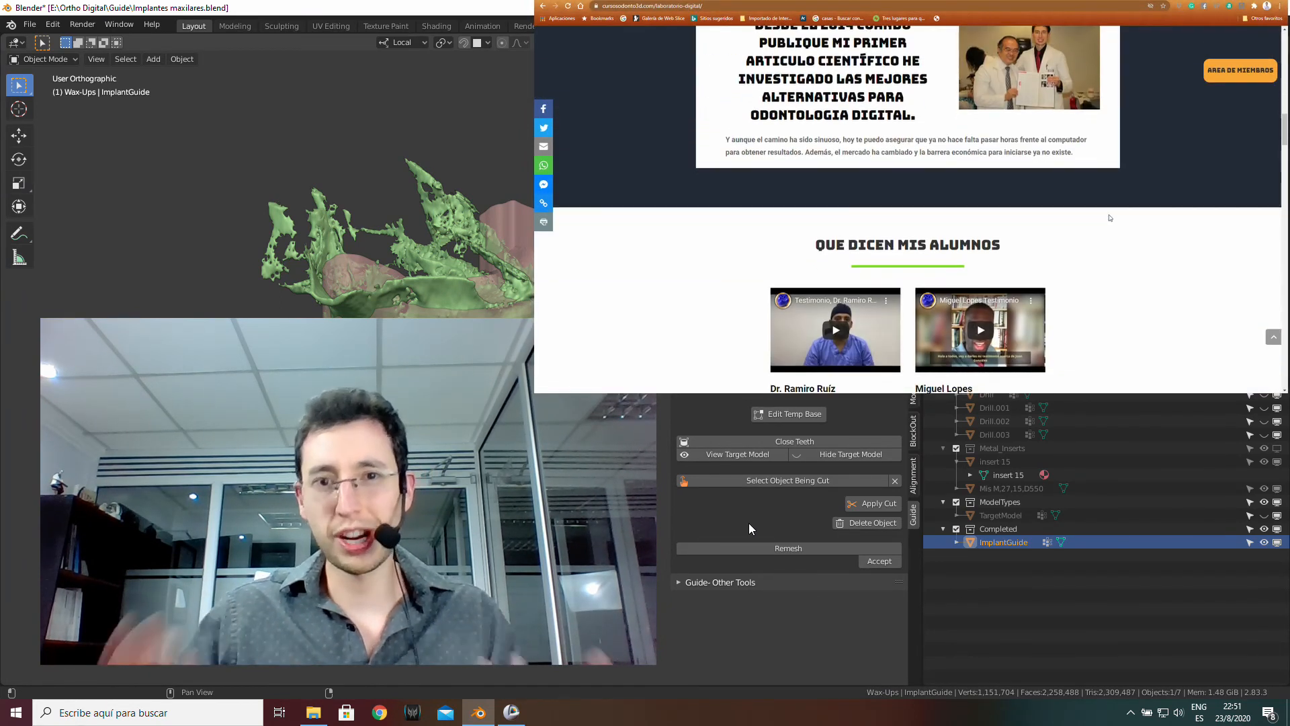
scroll(down, 3)
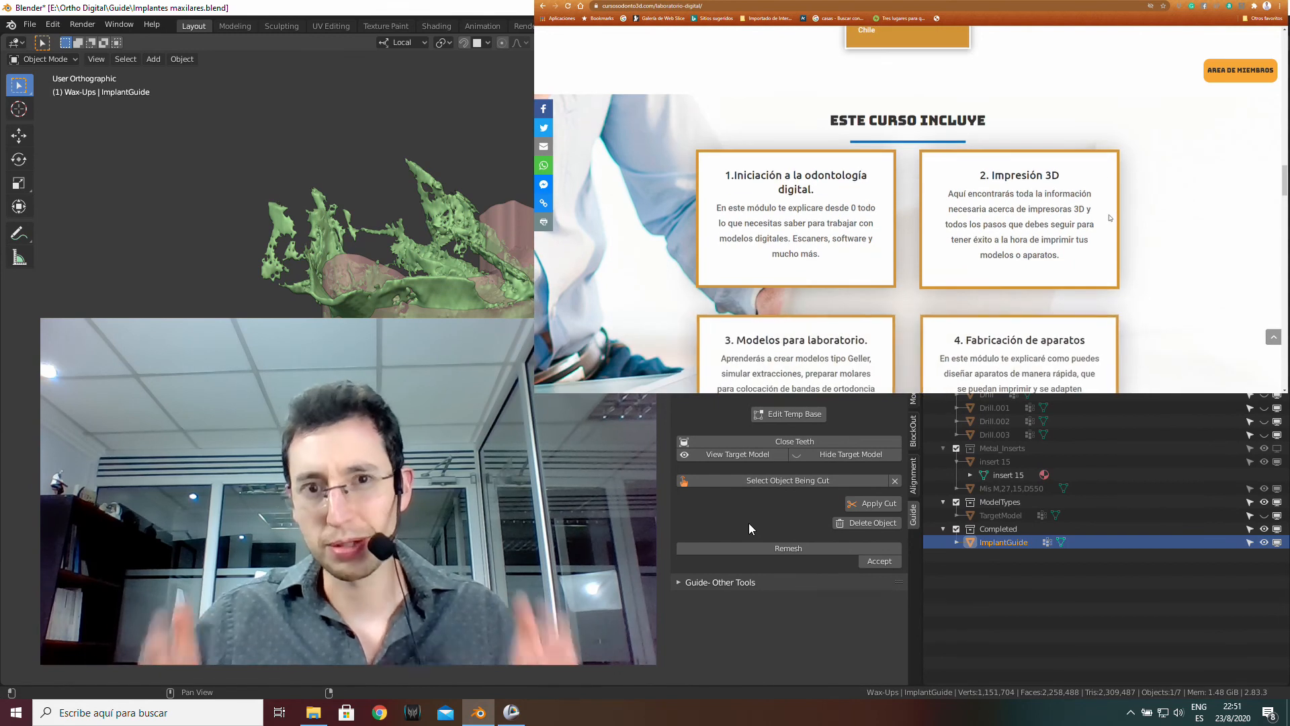
scroll(down, 3)
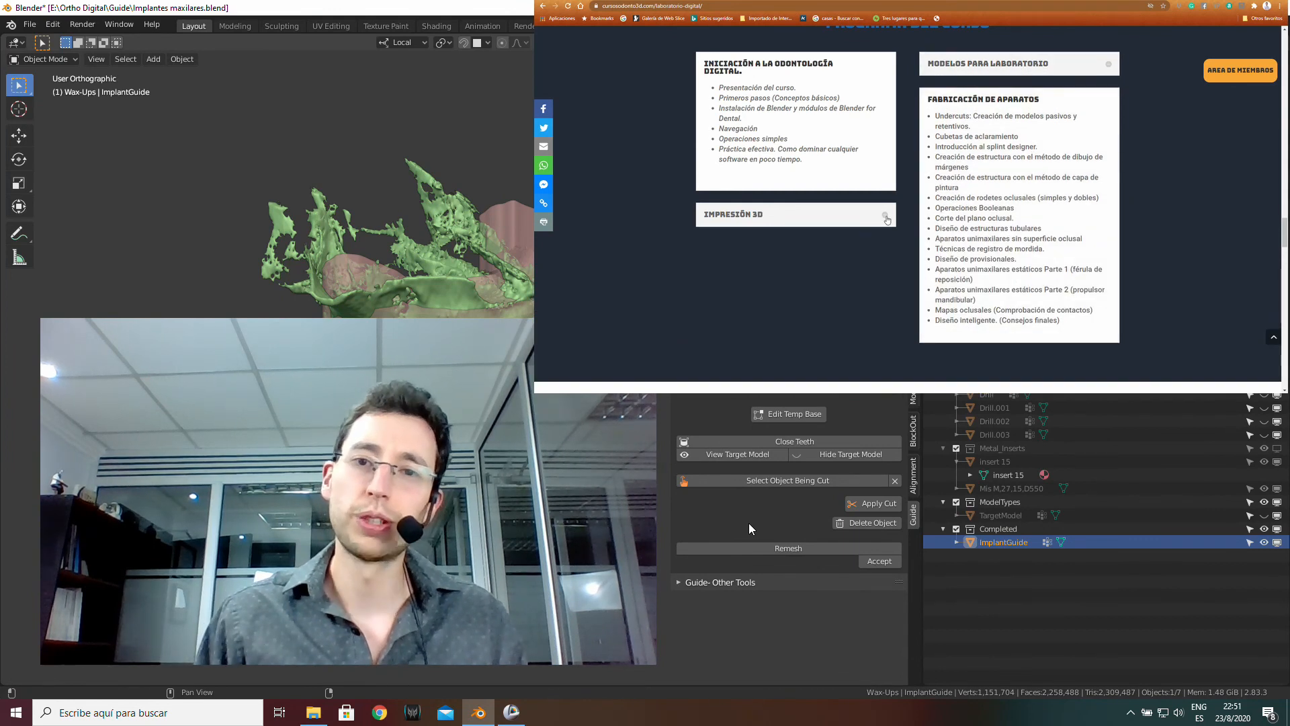
scroll(down, 3)
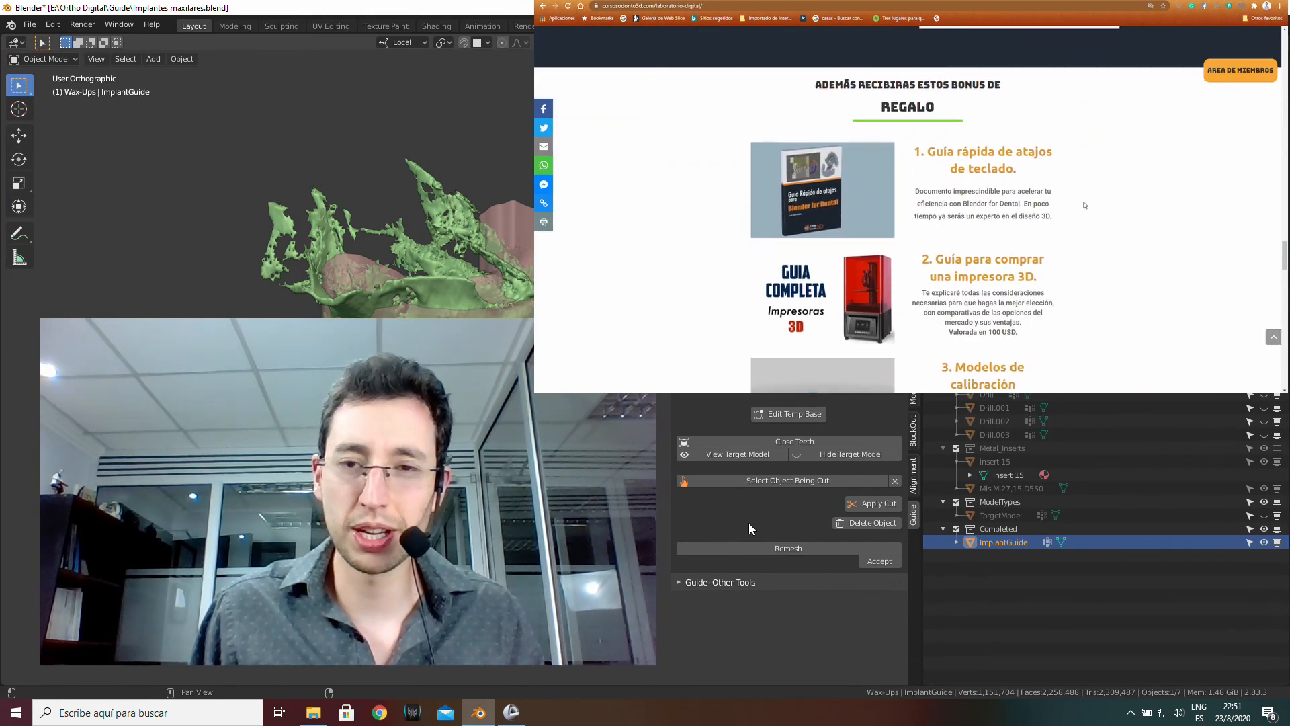